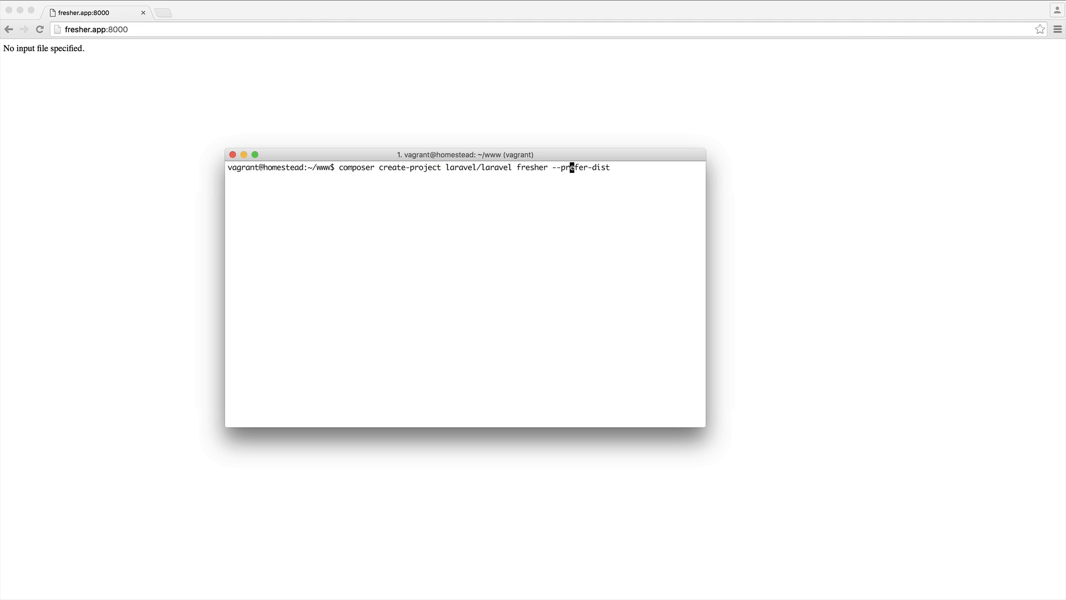
Run 'composer create-project laravel/laravel fresher --prefer-dist' and let the dependencies install
{"action": "key", "text": "Return"}
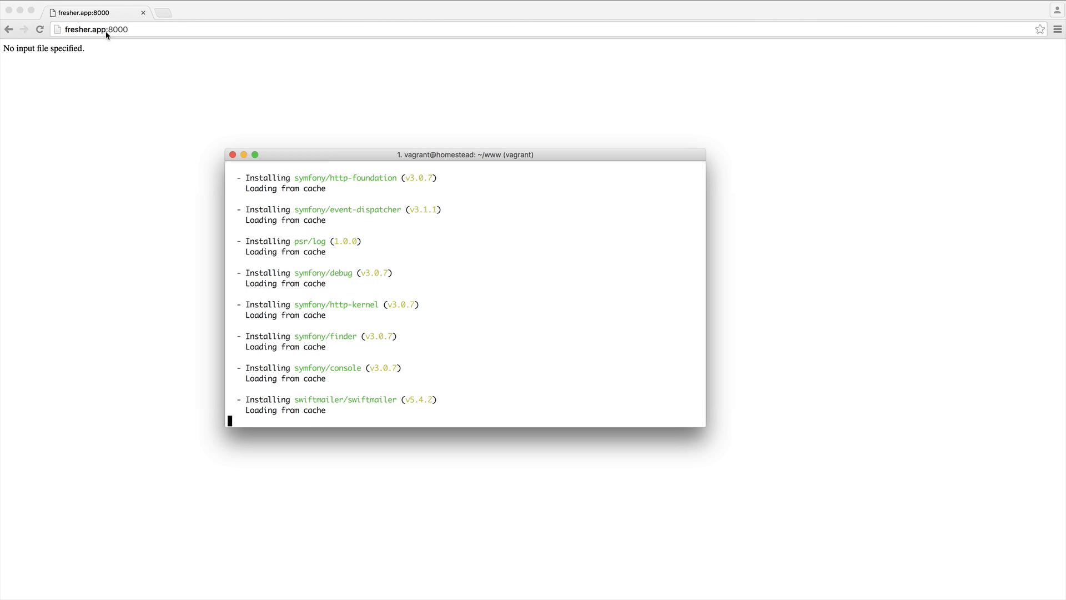
{"action": "scroll", "scroll_direction": "down", "scroll_amount": 3}
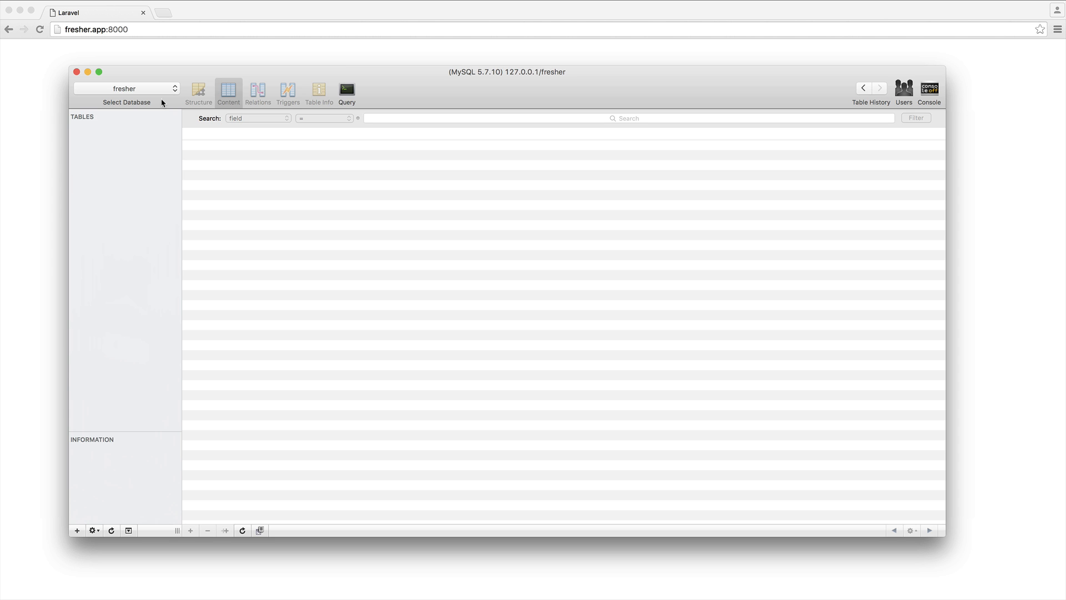
{"action": "mouse_move", "coordinate": [97, 497]}
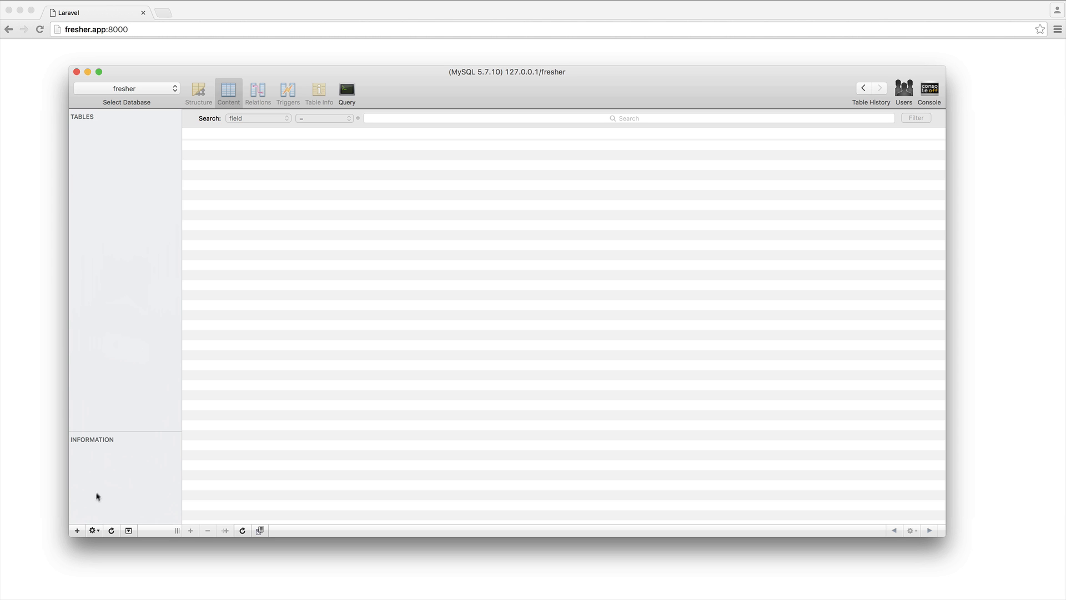
{"action": "mouse_move", "coordinate": [99, 161]}
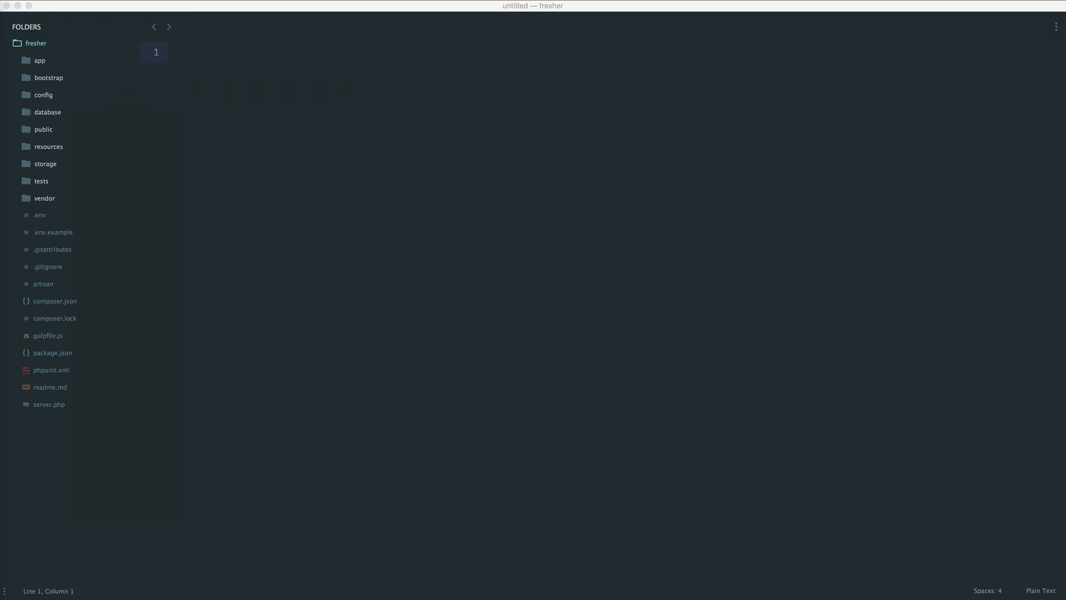
Expand database > migrations, open the users and password resets migrations, and delete the users migration
{"action": "left_click", "coordinate": [47, 112]}
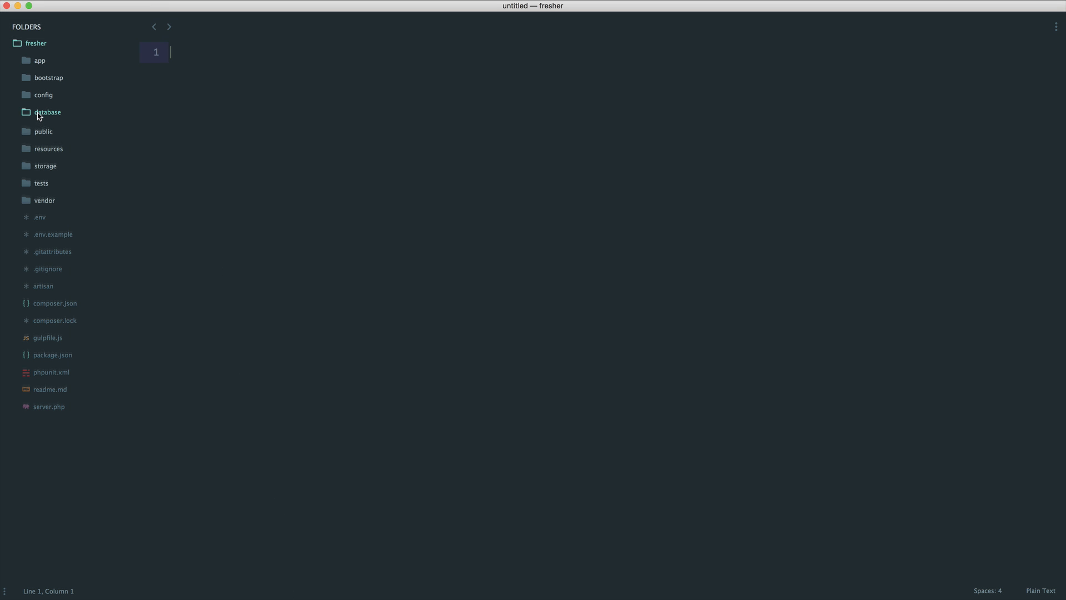
{"action": "left_click", "coordinate": [46, 112]}
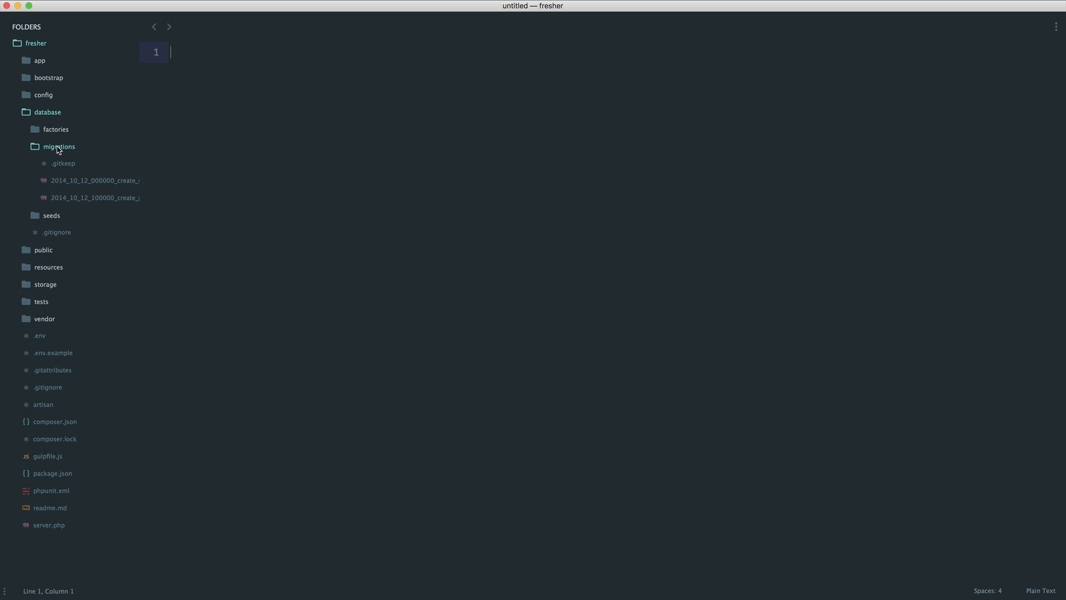
{"action": "left_click", "coordinate": [95, 179]}
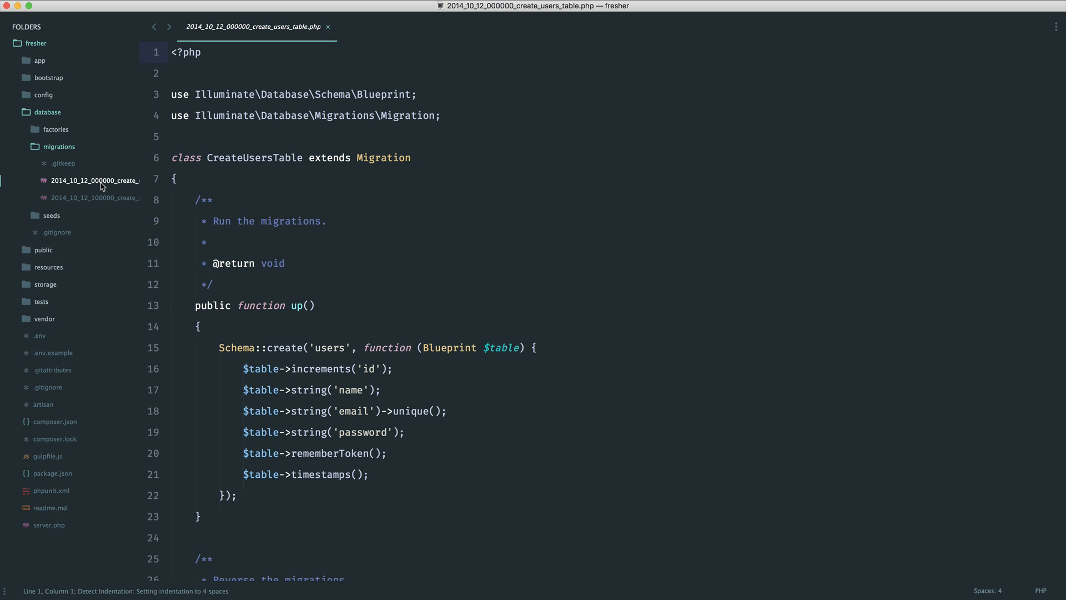
{"action": "left_click", "coordinate": [95, 198]}
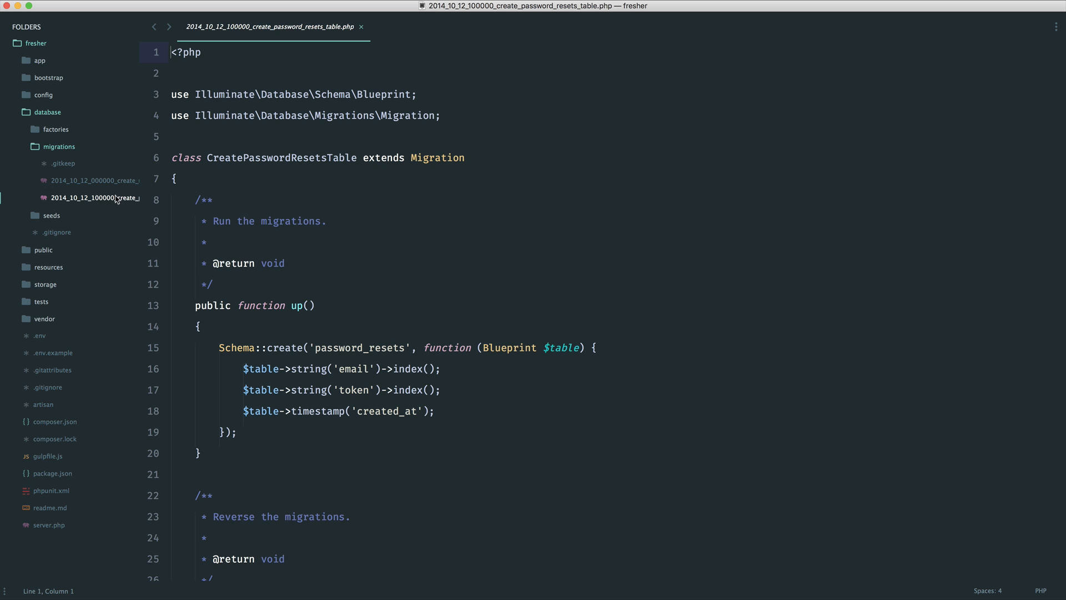
{"action": "right_click", "coordinate": [95, 180]}
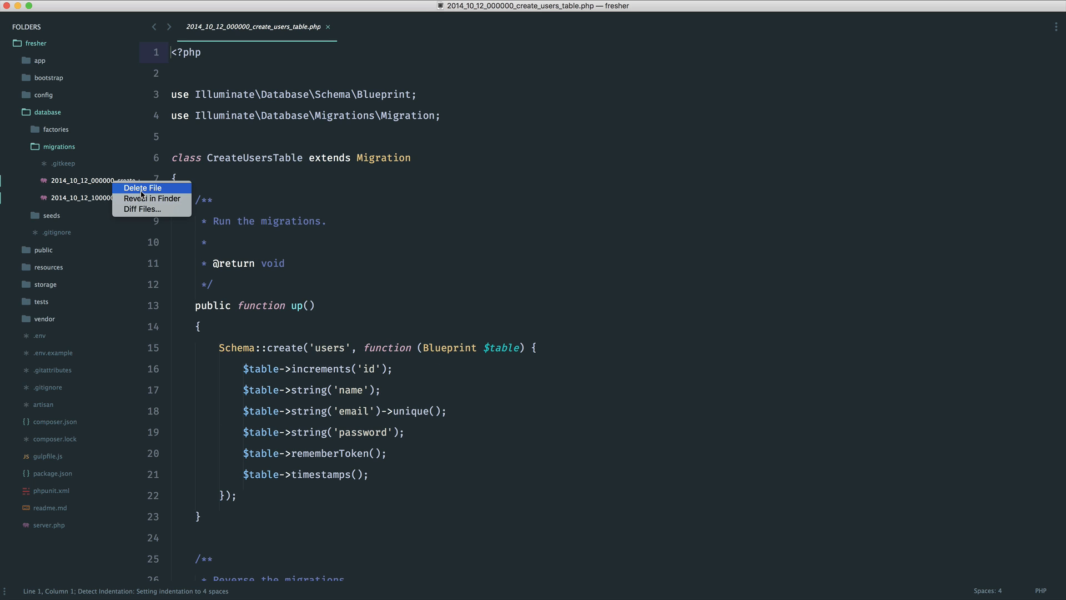
{"action": "left_click", "coordinate": [142, 187]}
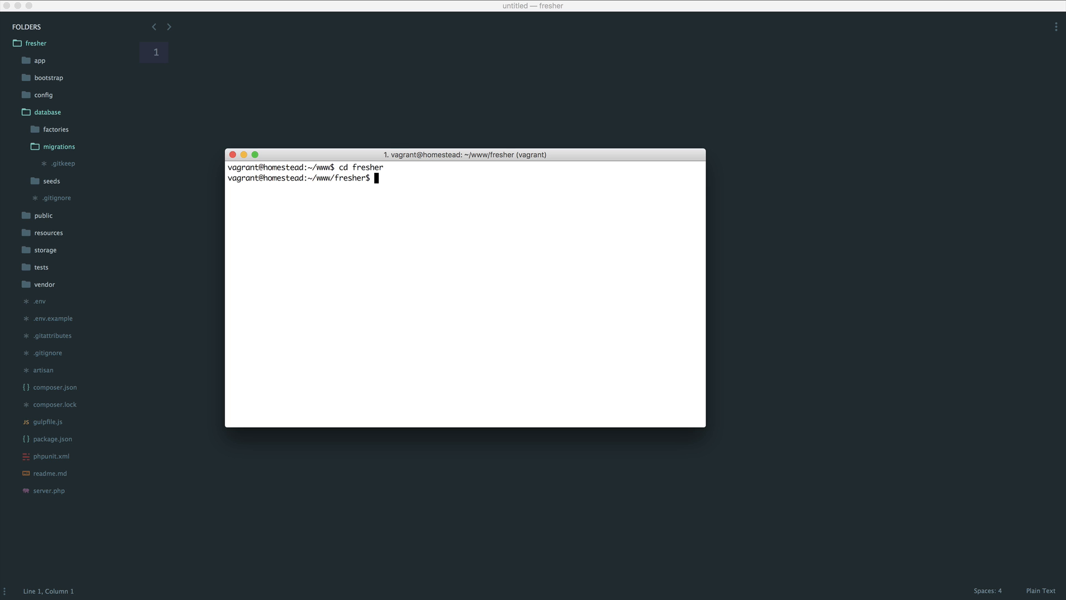
Run 'php artisan' and scroll through the list of available commands
{"action": "type", "text": "php ar"}
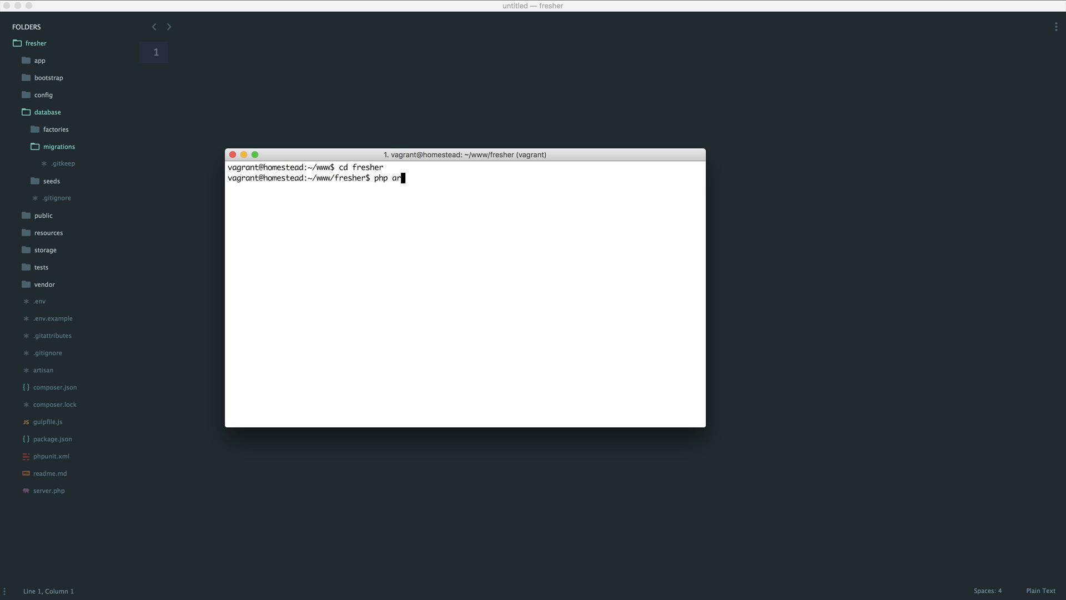
{"action": "type", "text": "tisan"}
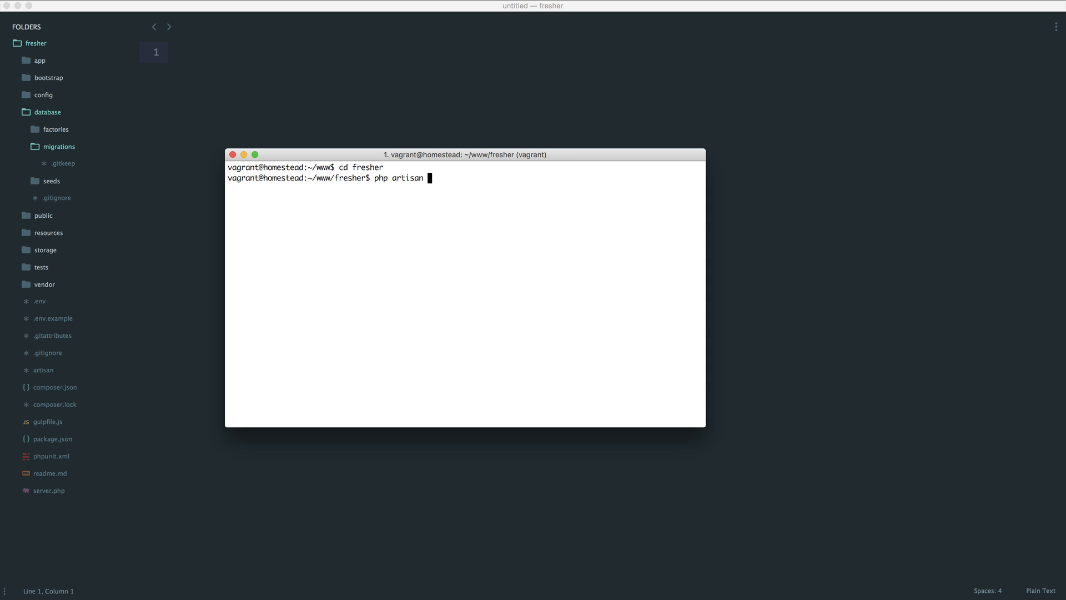
{"action": "type", "text": "make:"}
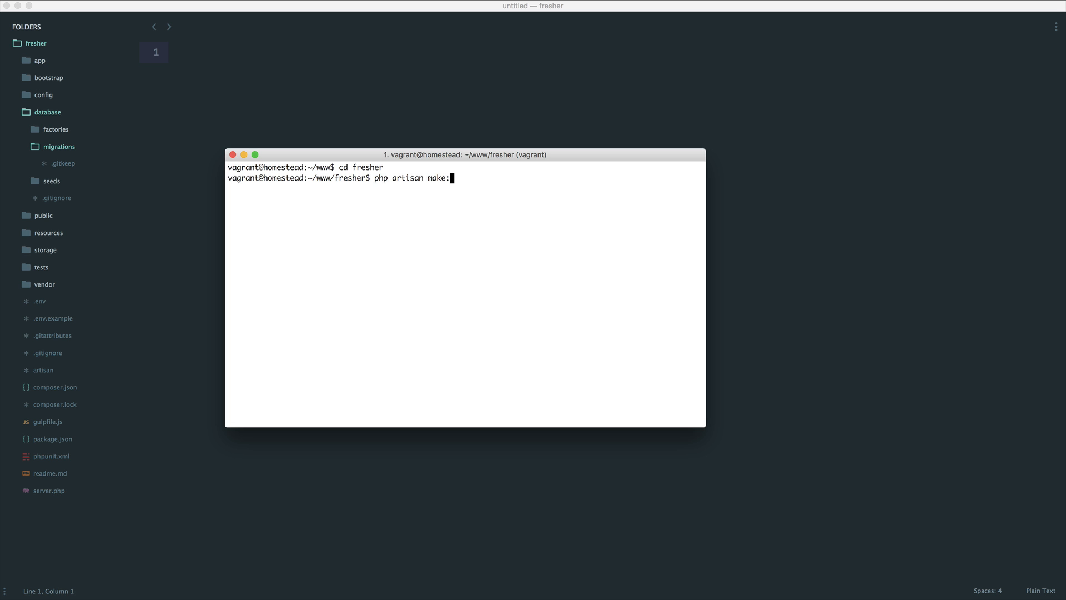
{"action": "type", "text": "migration"}
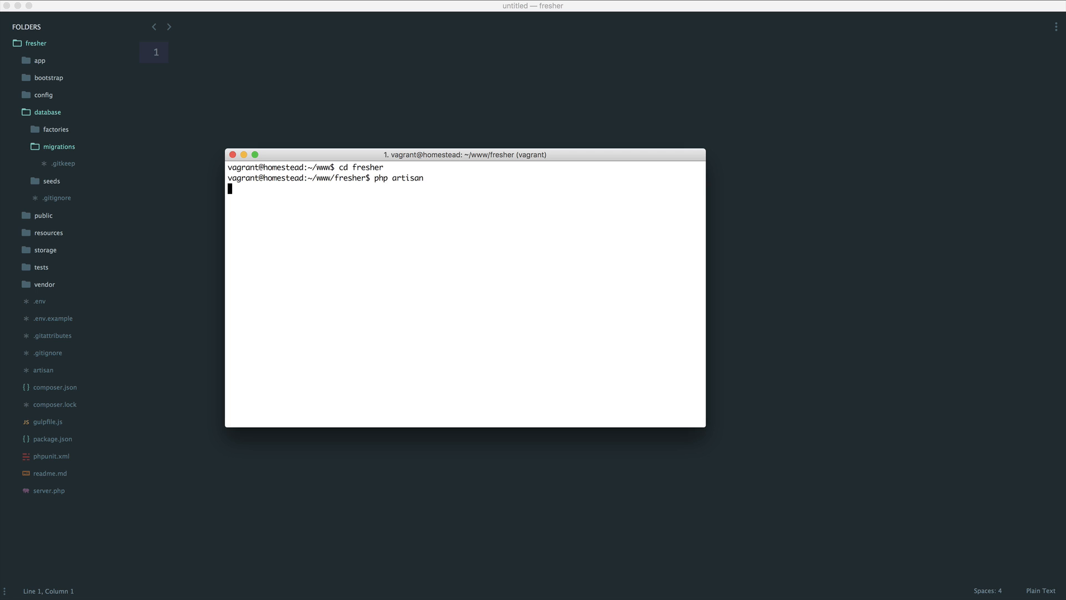
{"action": "key", "text": "enter"}
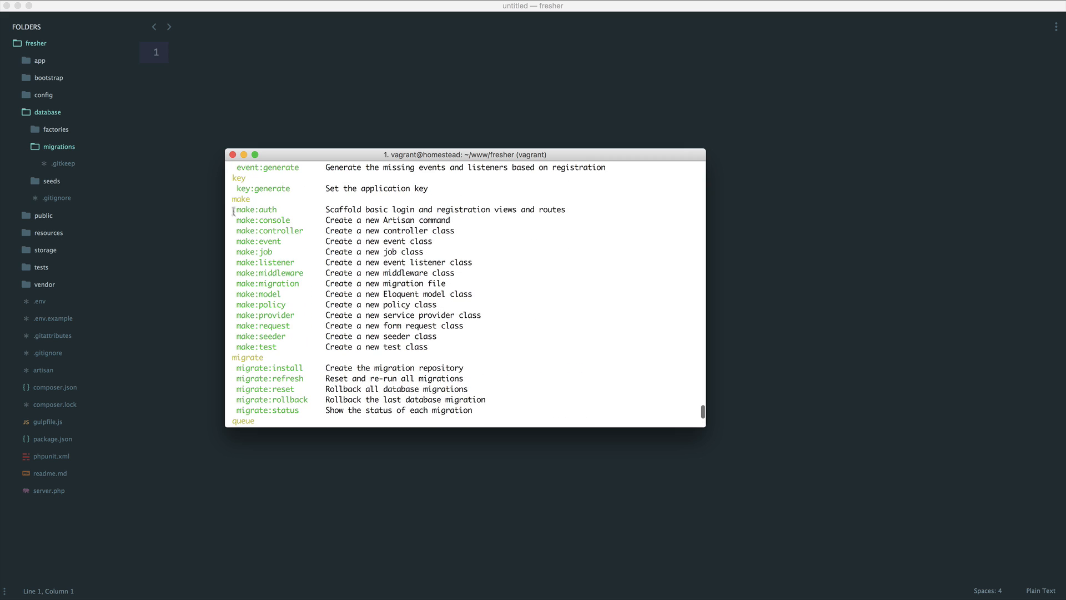
{"action": "mouse_move", "coordinate": [316, 342]}
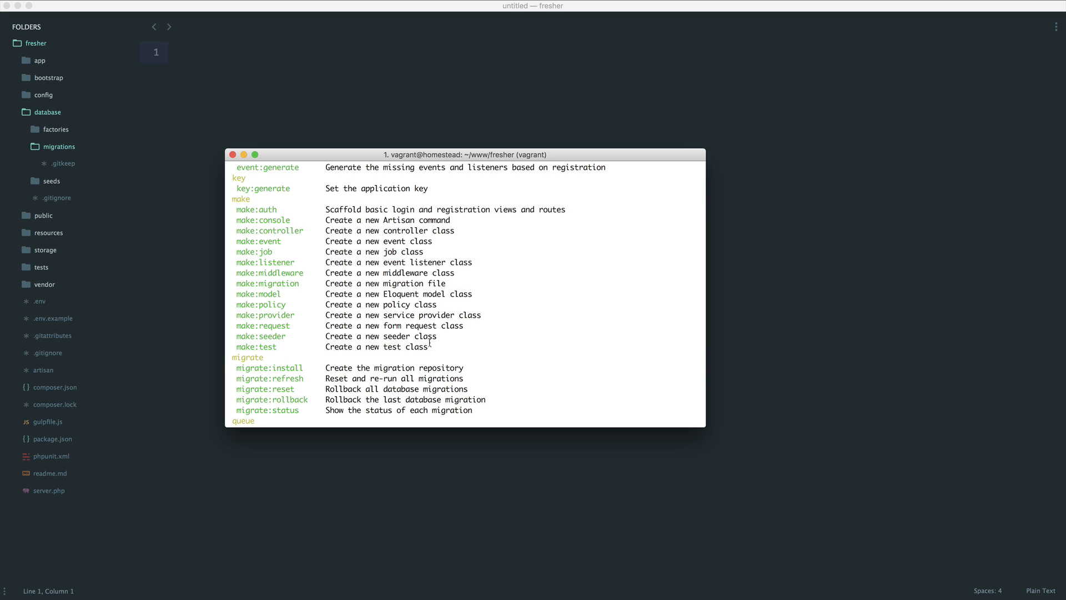
{"action": "scroll", "scroll_direction": "down", "scroll_amount": 3}
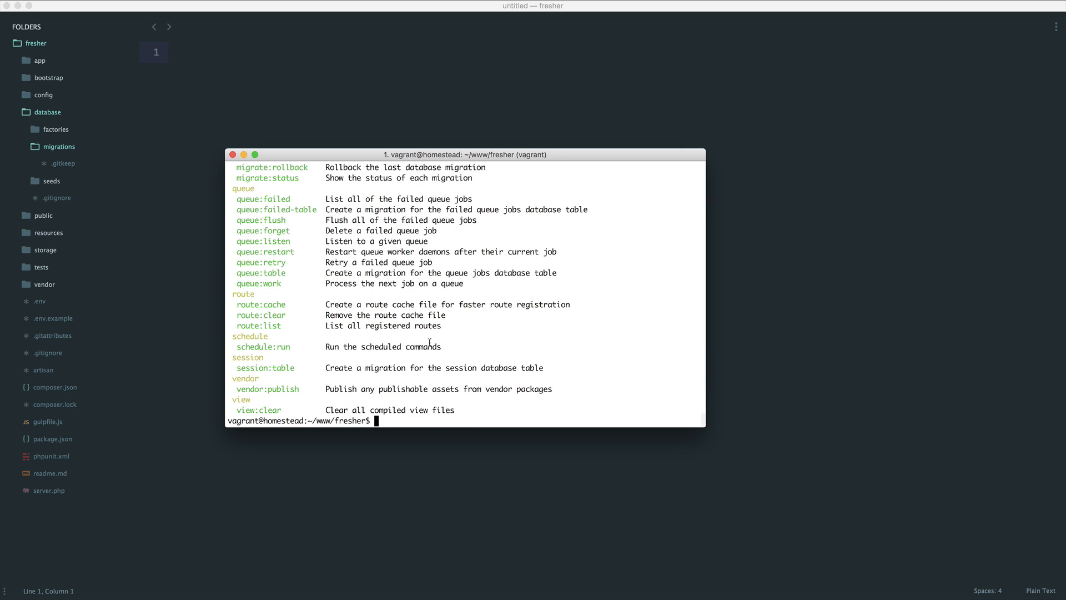
Enter the command 'php artisan make:migration create_tasks_table --create=tasks'
{"action": "type", "text": "php artisan m"}
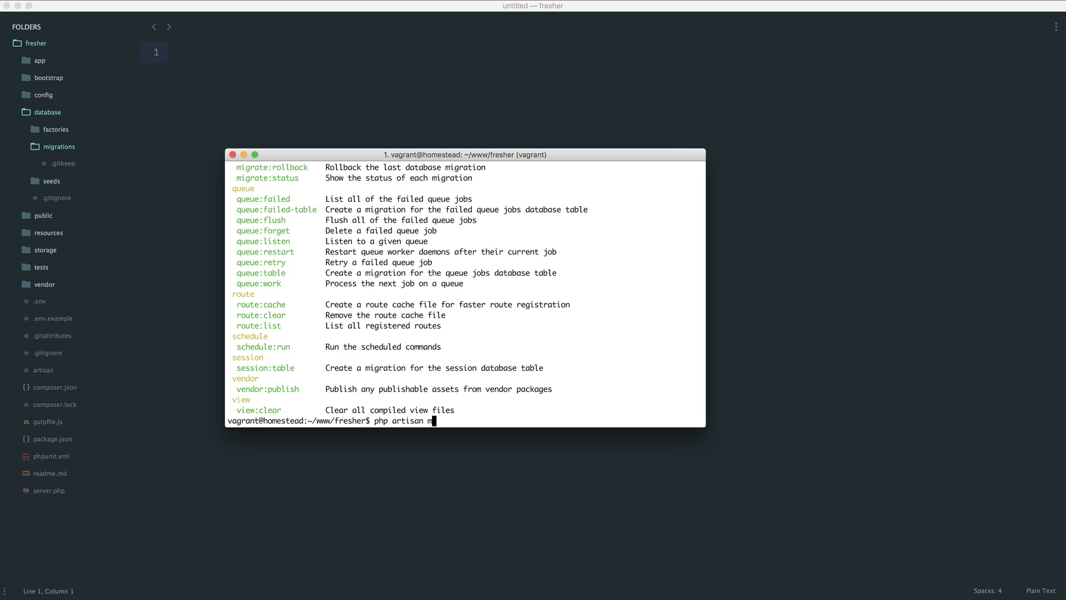
{"action": "type", "text": "ake:migratio"}
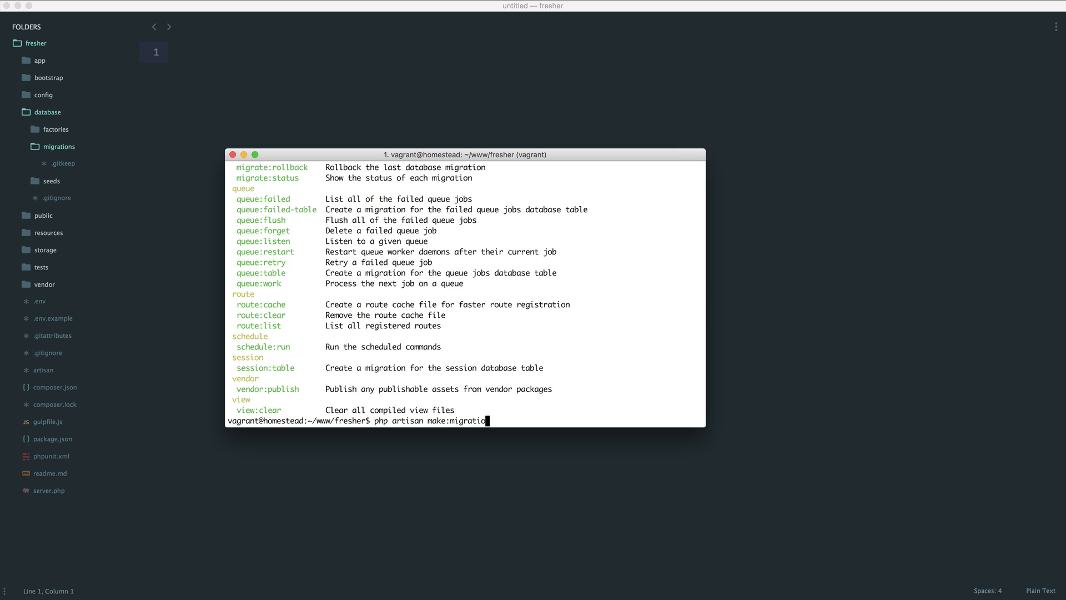
{"action": "type", "text": "n"}
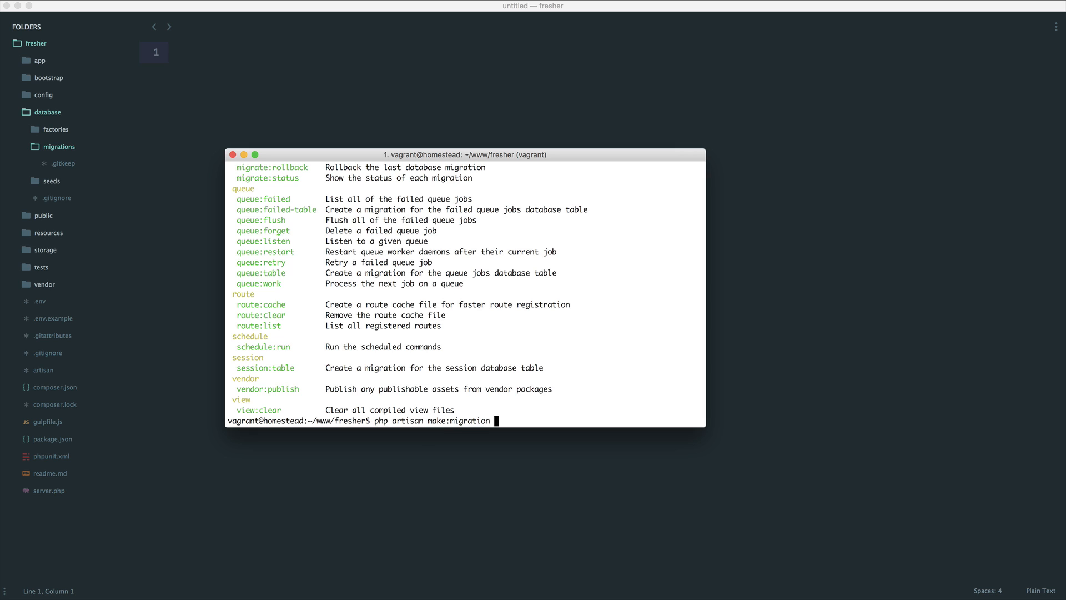
{"action": "type", "text": "create_tas"}
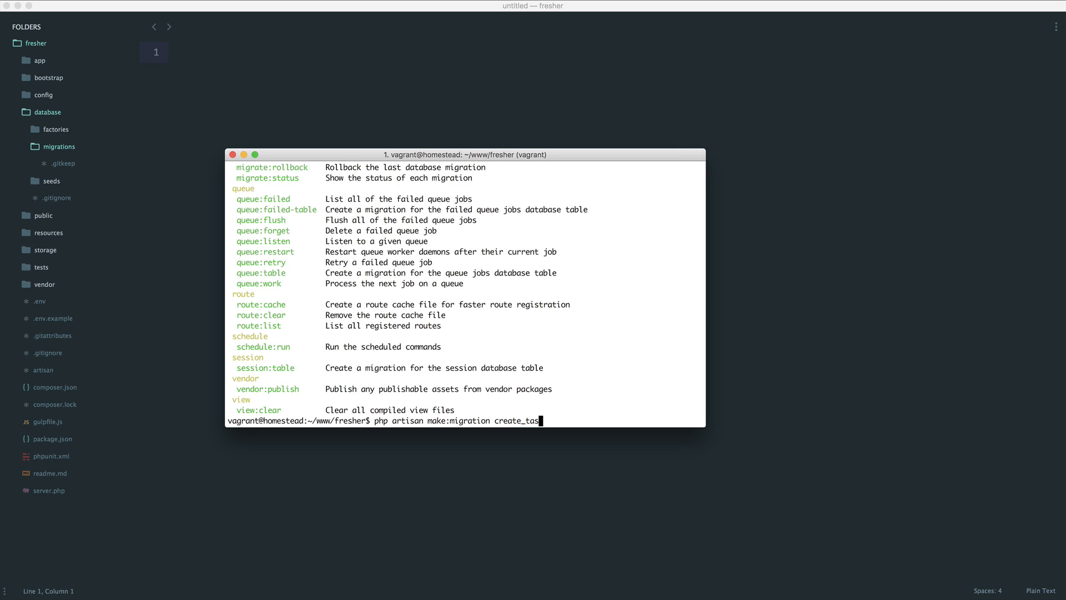
{"action": "type", "text": "ks_table"}
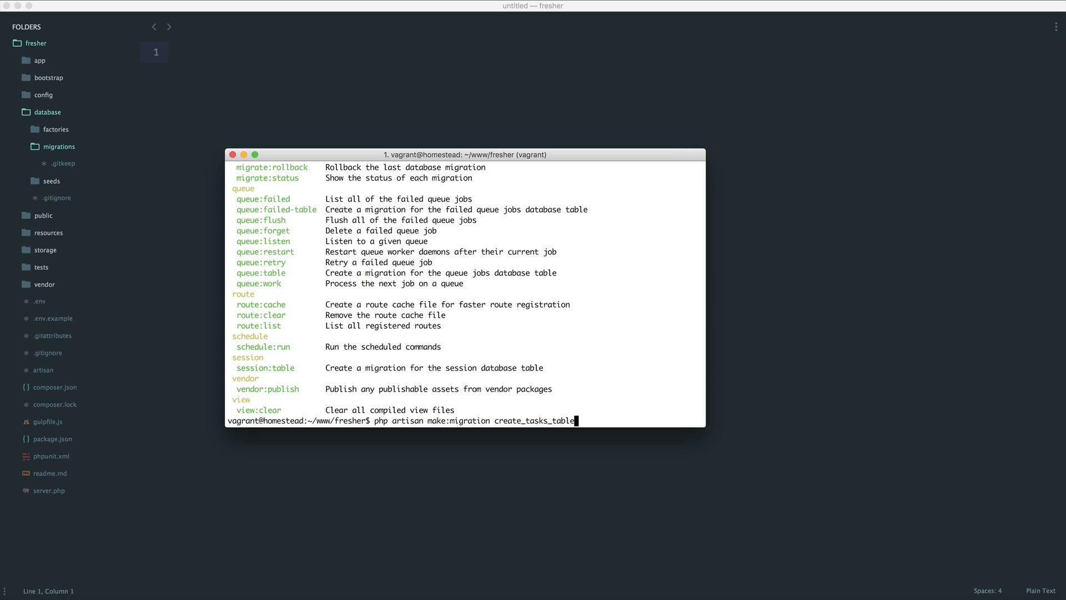
{"action": "type", "text": "--"}
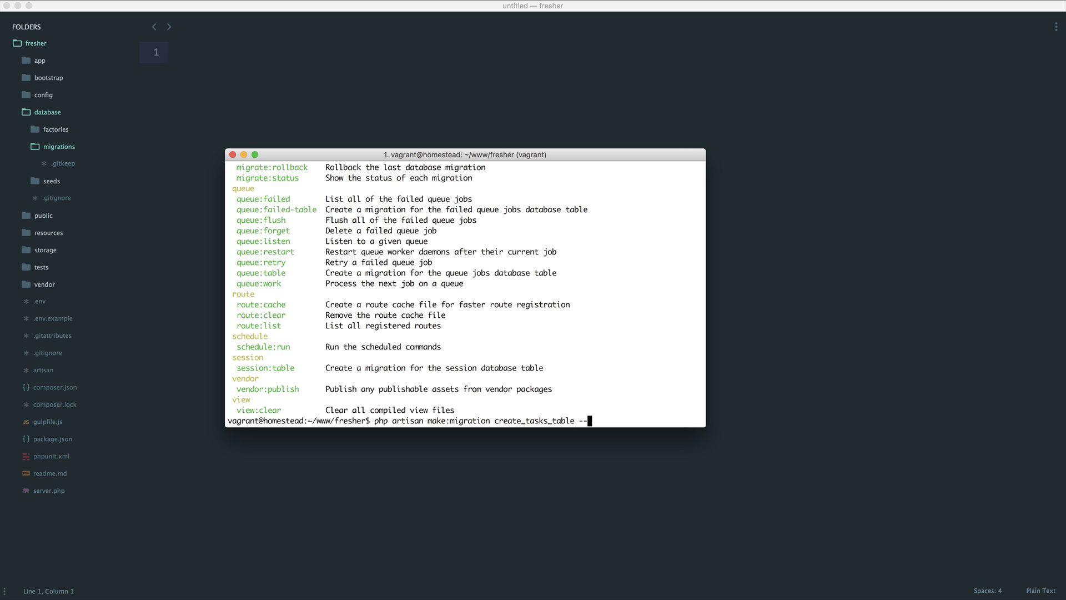
{"action": "type", "text": "create"}
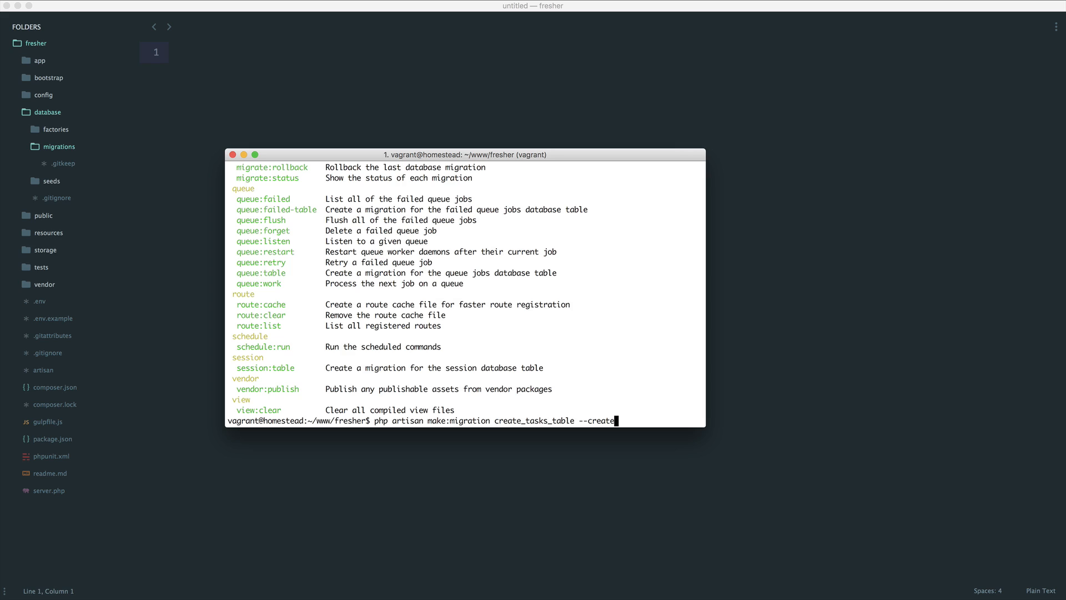
{"action": "type", "text": "=tasks"}
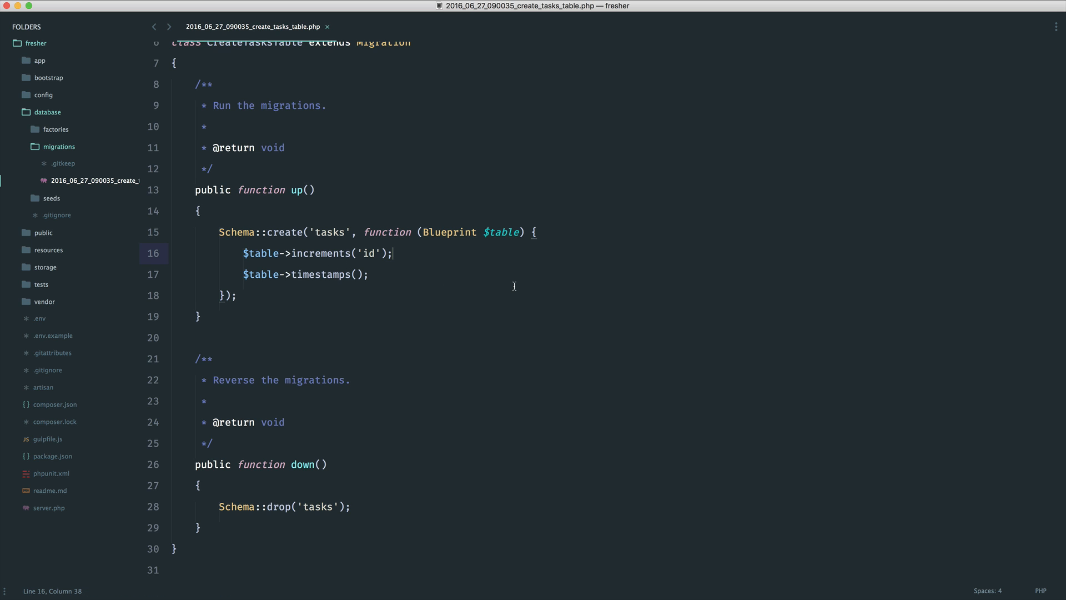
Insert a blank line after increments('id') in the tasks migration's up method
{"action": "key", "text": "enter"}
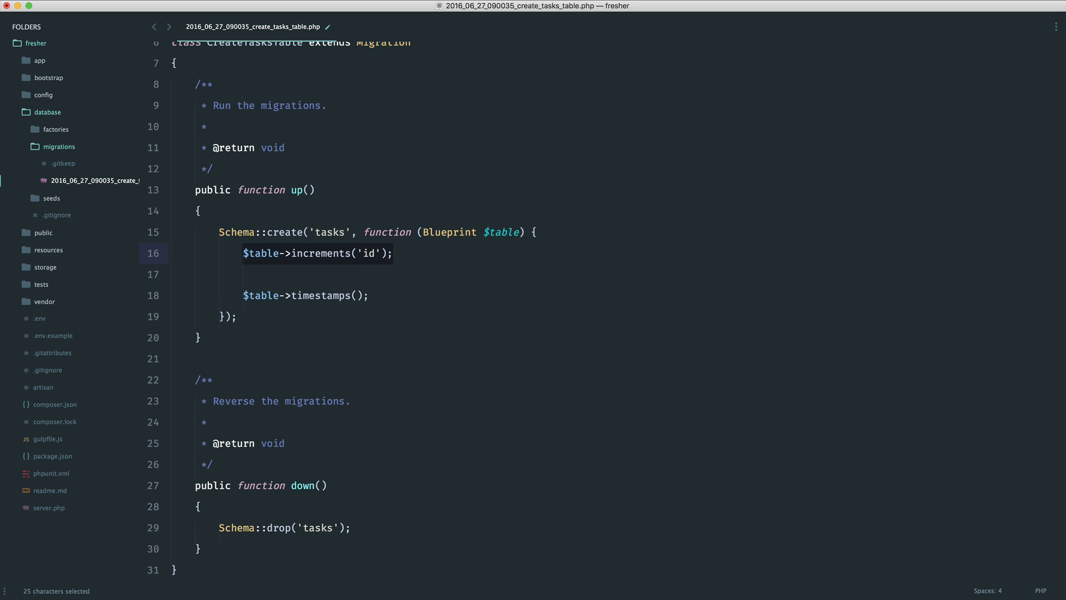
{"action": "left_click", "coordinate": [392, 253]}
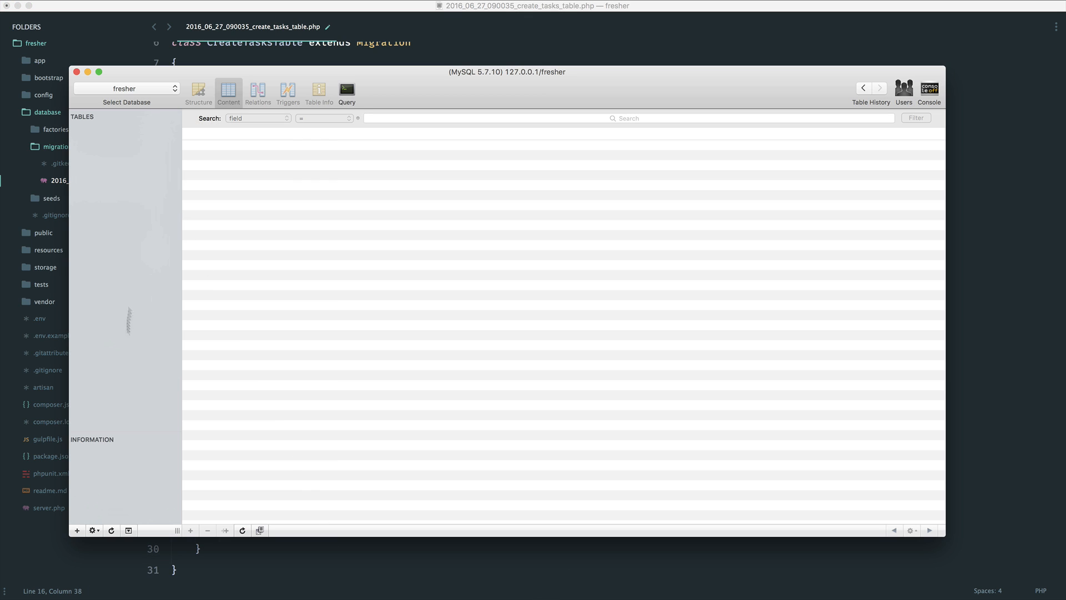
Cancel the Add Table sheet and bring up the tasks table in Sequel Pro
{"action": "left_click", "coordinate": [77, 530]}
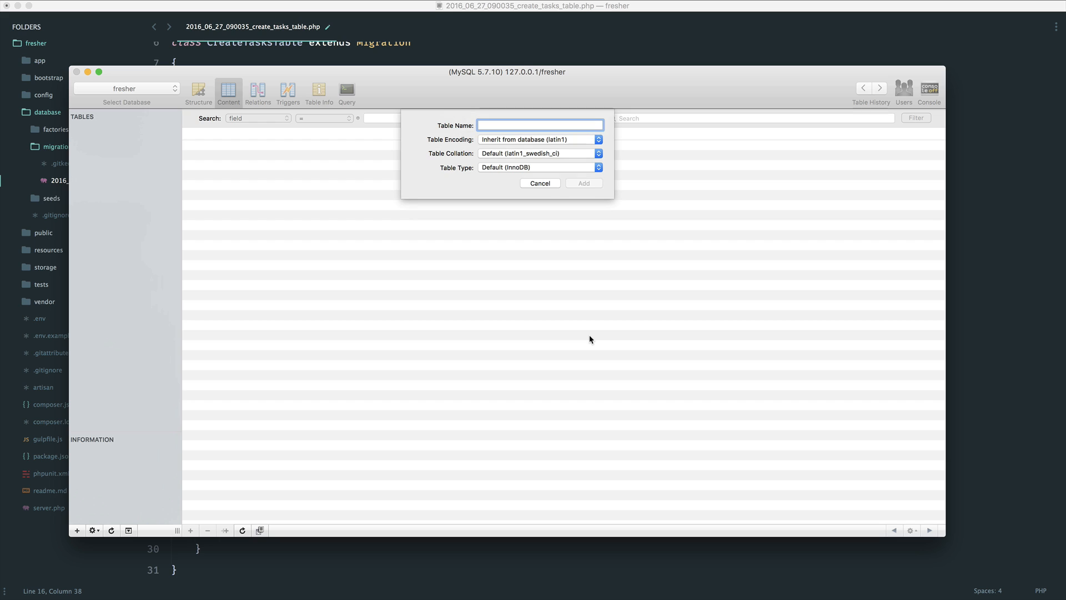
{"action": "left_click", "coordinate": [582, 183]}
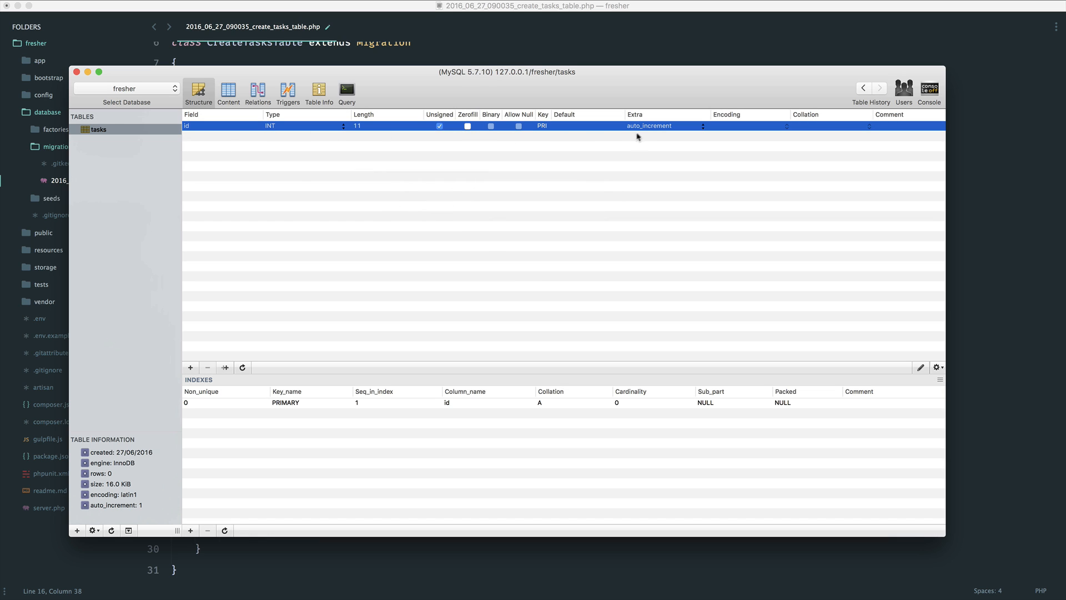
{"action": "mouse_move", "coordinate": [312, 129]}
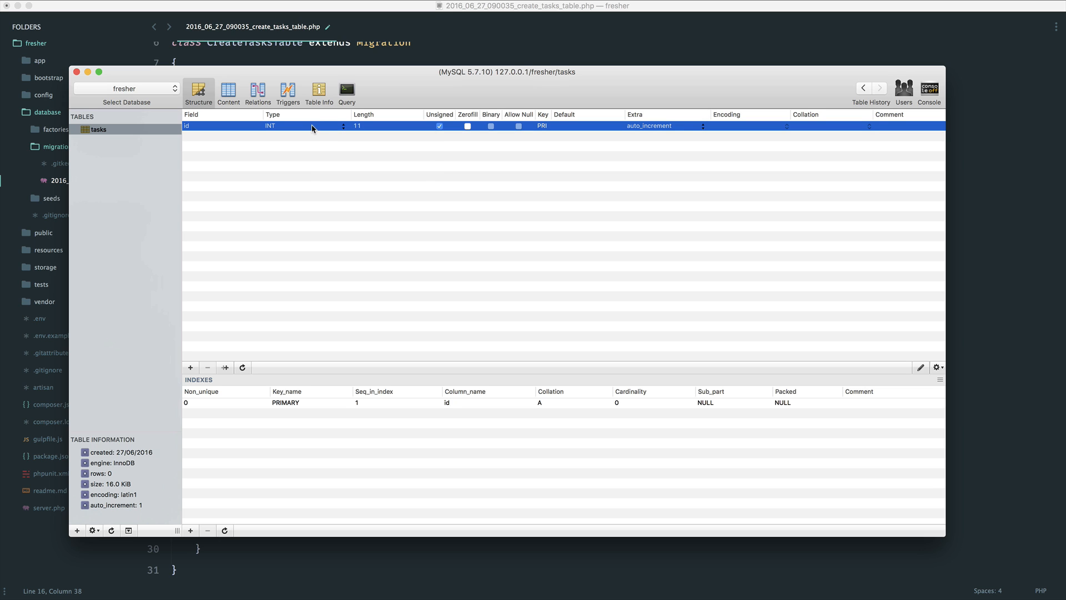
{"action": "right_click", "coordinate": [99, 130]}
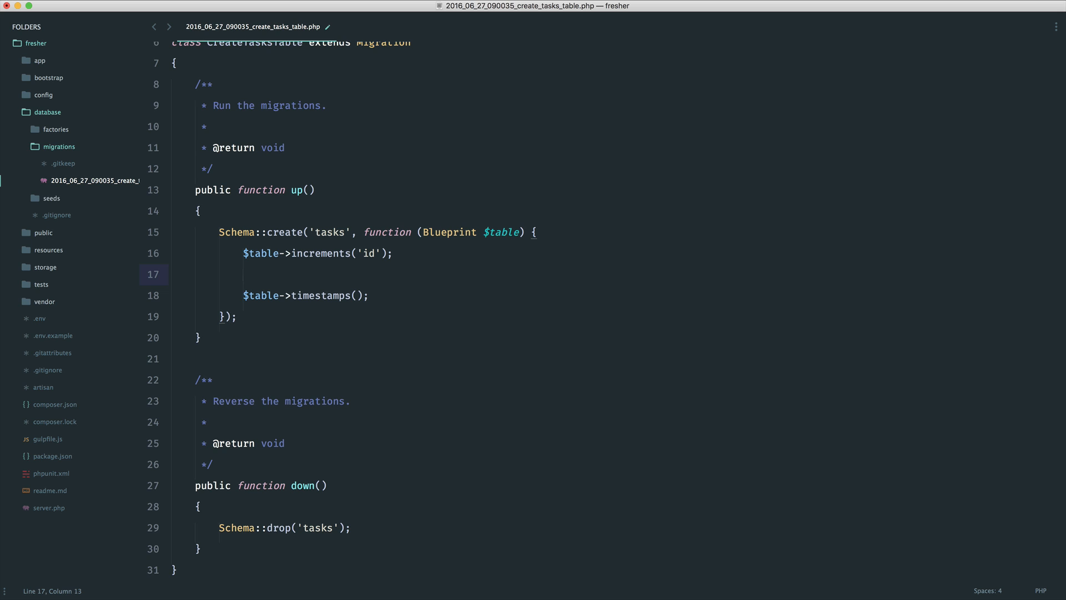
Replace the half-typed column with $table->string('name'); and save the migration
{"action": "type", "text": "created_a"}
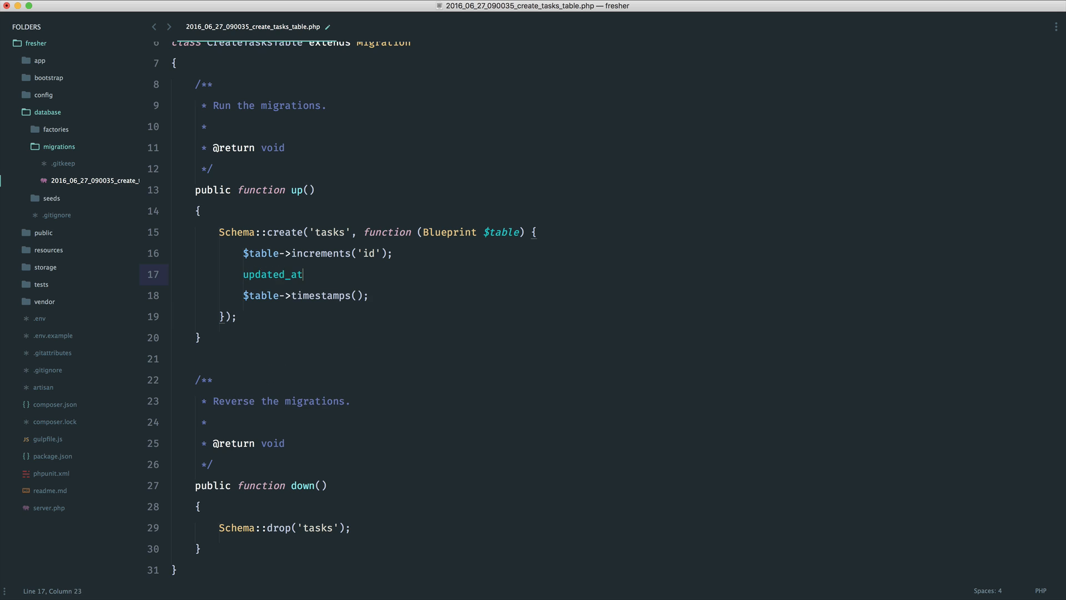
{"action": "key", "text": "backspace"}
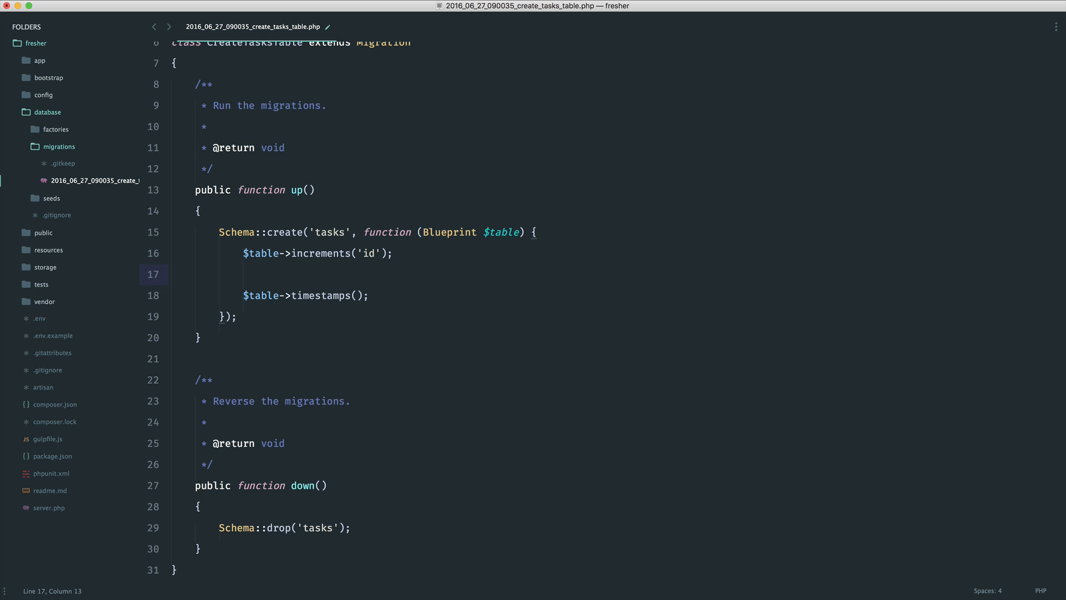
{"action": "type", "text": "$table->string();"}
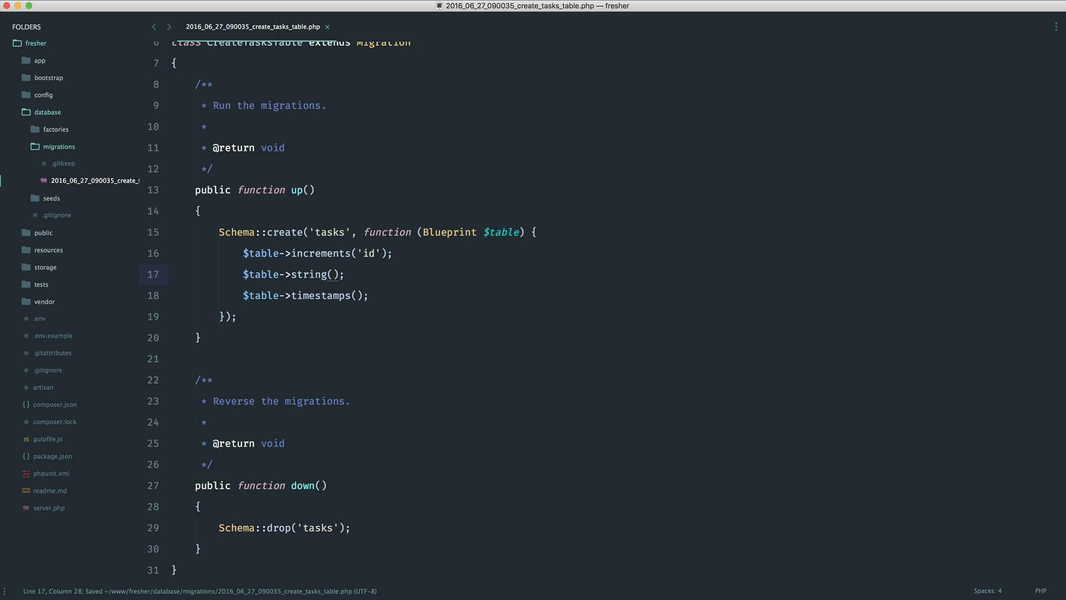
{"action": "type", "text": "'name'"}
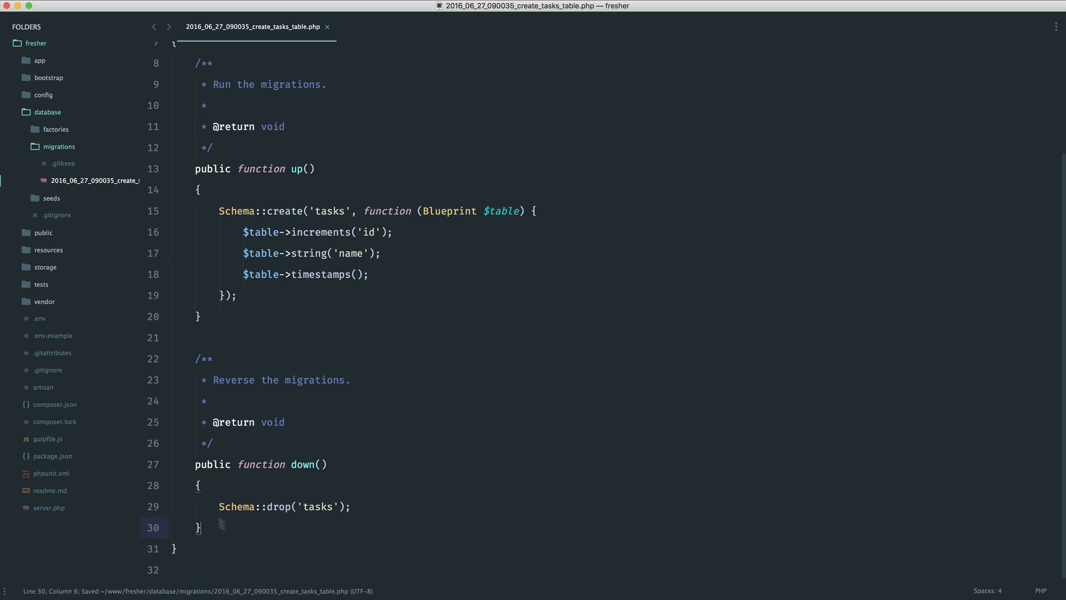
{"action": "mouse_move", "coordinate": [272, 530]}
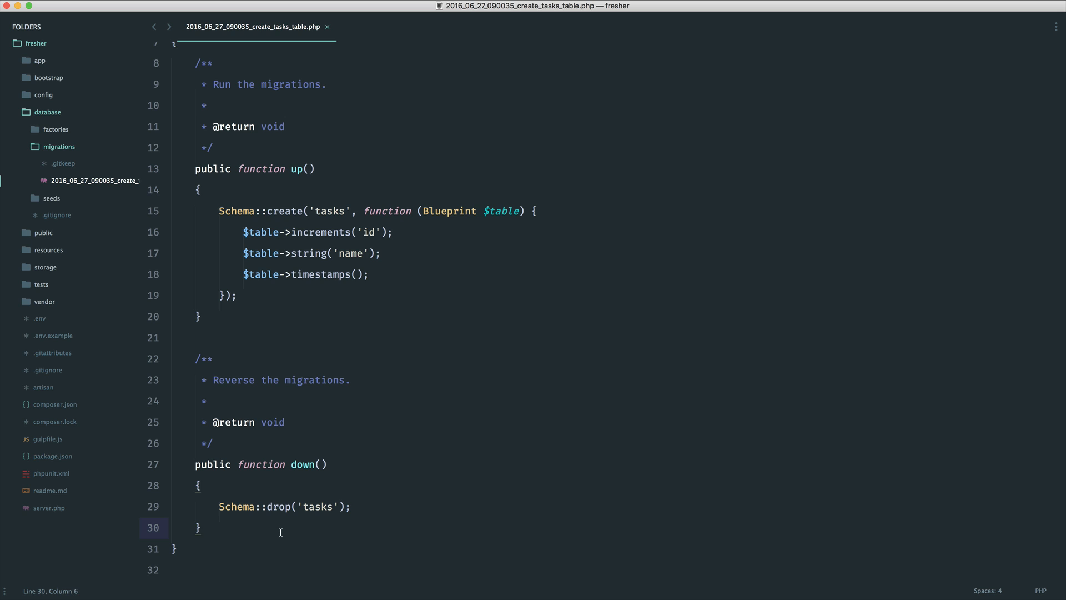
{"action": "mouse_move", "coordinate": [299, 307]}
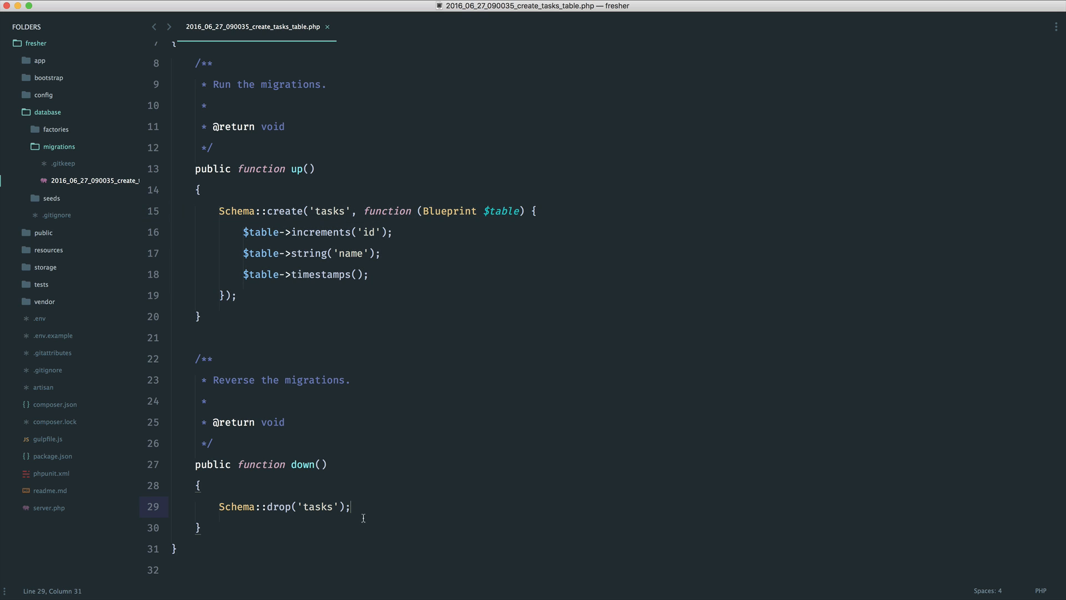
{"action": "mouse_move", "coordinate": [401, 505]}
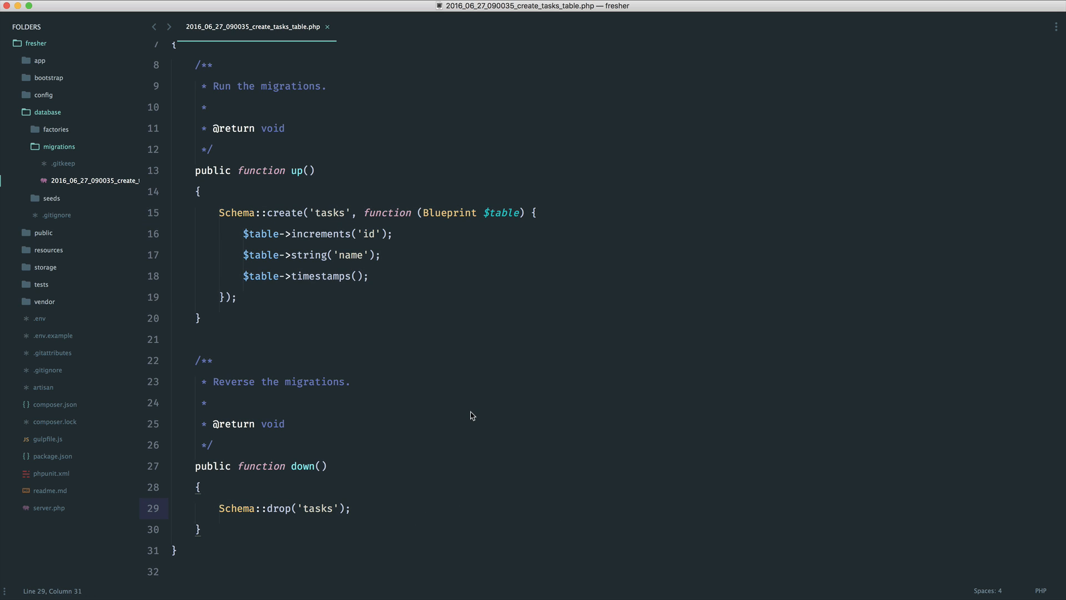
{"action": "mouse_move", "coordinate": [348, 306]}
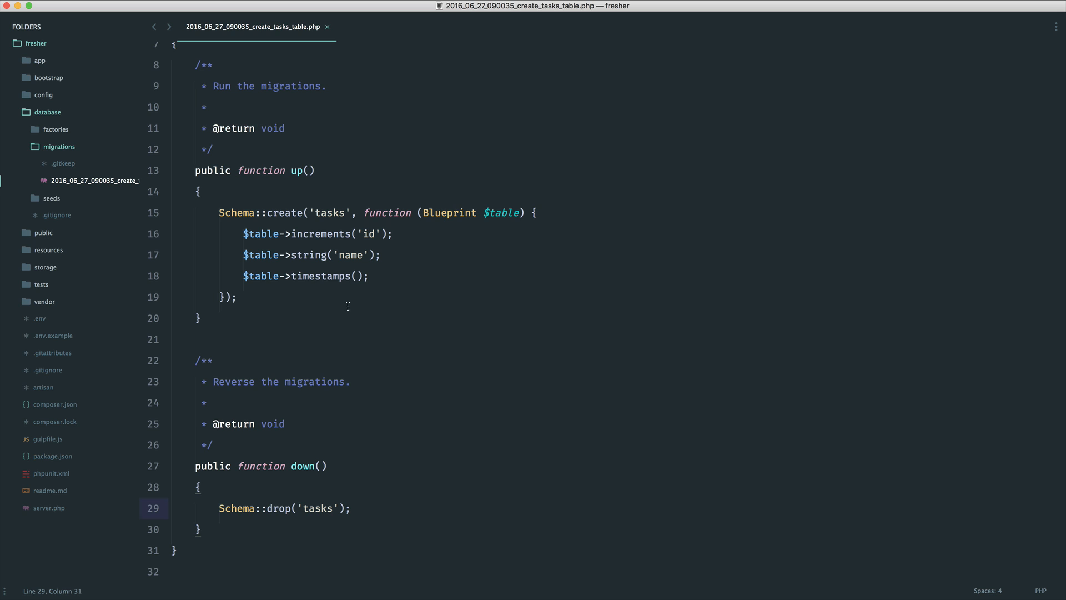
{"action": "key", "text": "cmd+s"}
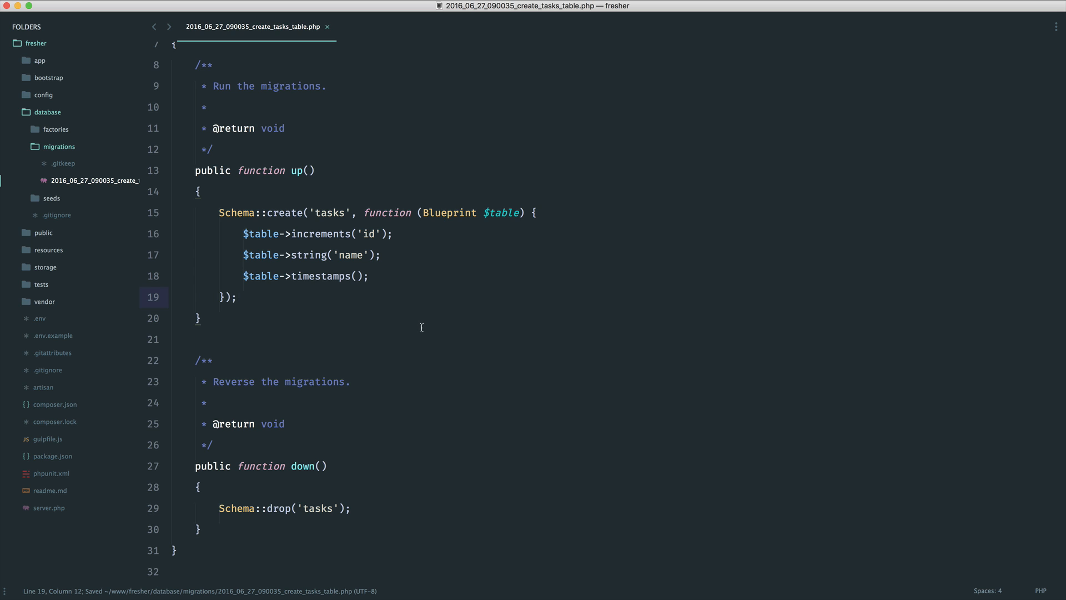
{"action": "mouse_move", "coordinate": [39, 318]}
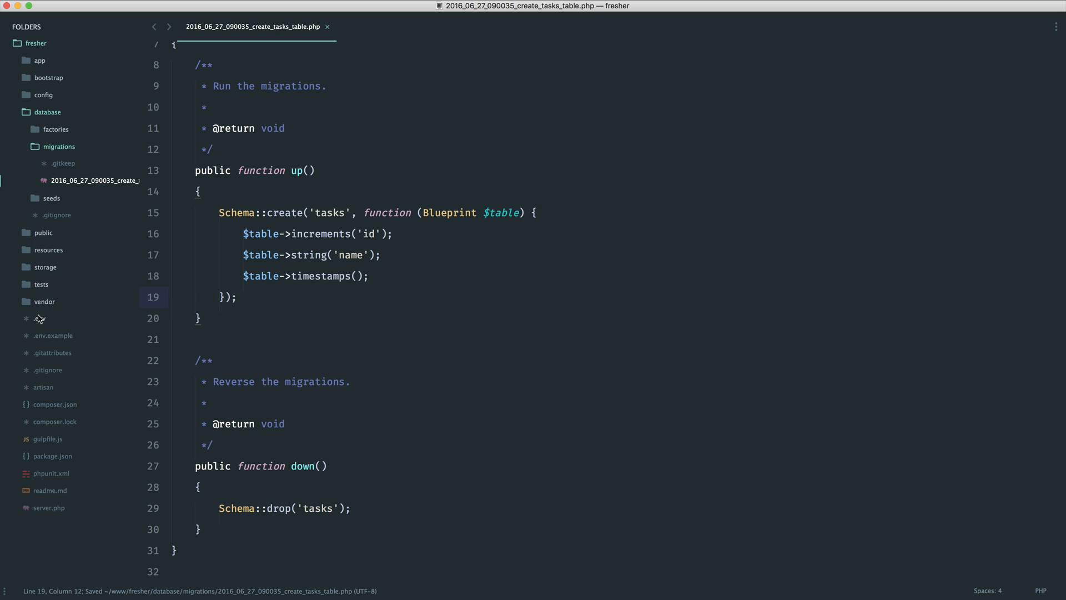
In .env, set DB_DATABASE to fresher and DB_USERNAME to root
{"action": "left_click", "coordinate": [40, 336]}
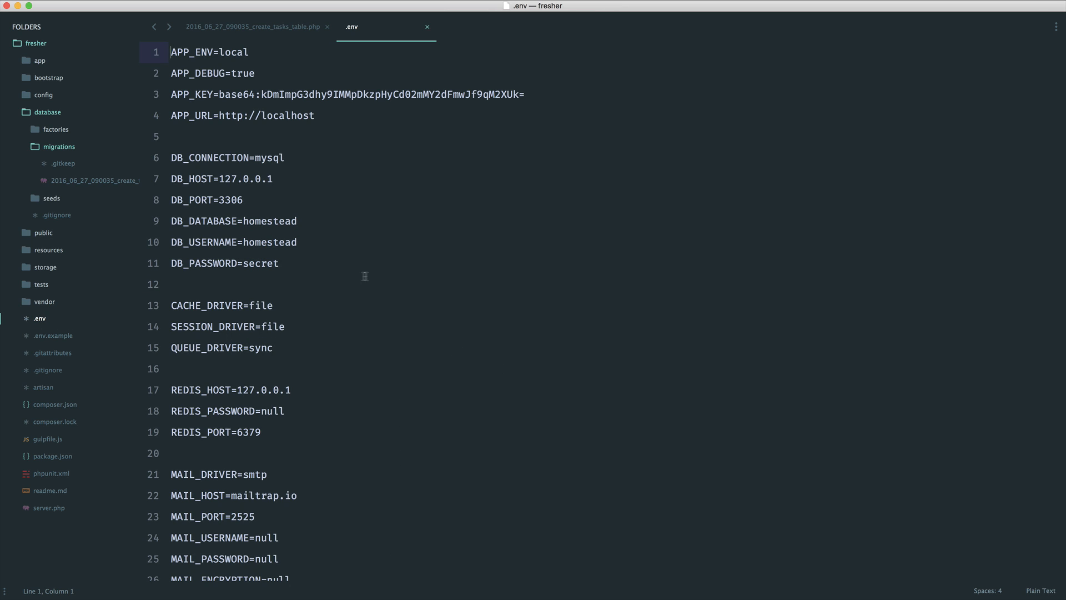
{"action": "mouse_move", "coordinate": [393, 478]}
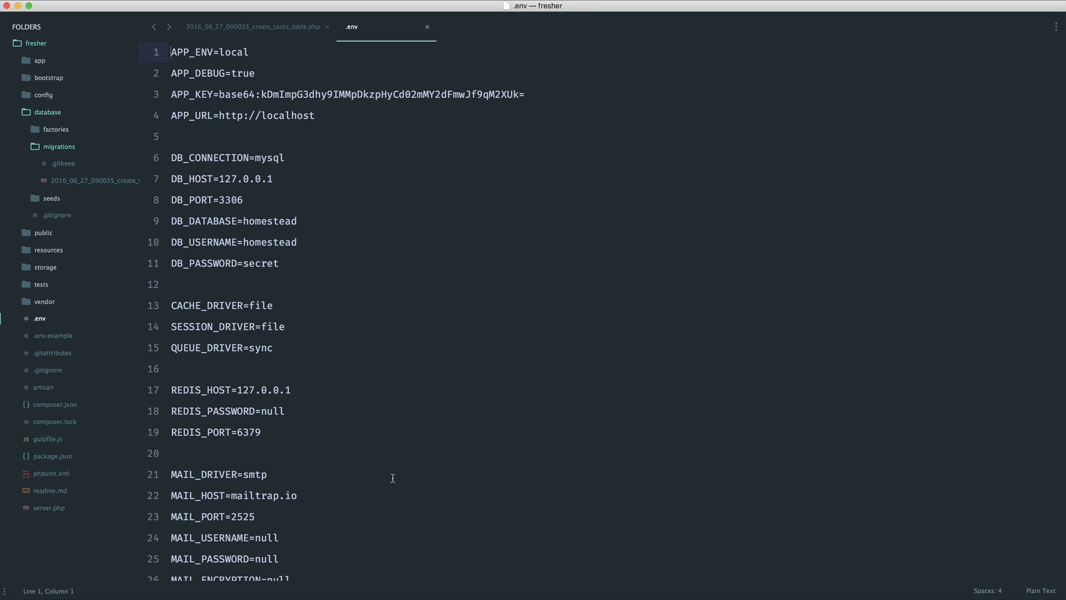
{"action": "mouse_move", "coordinate": [397, 475]}
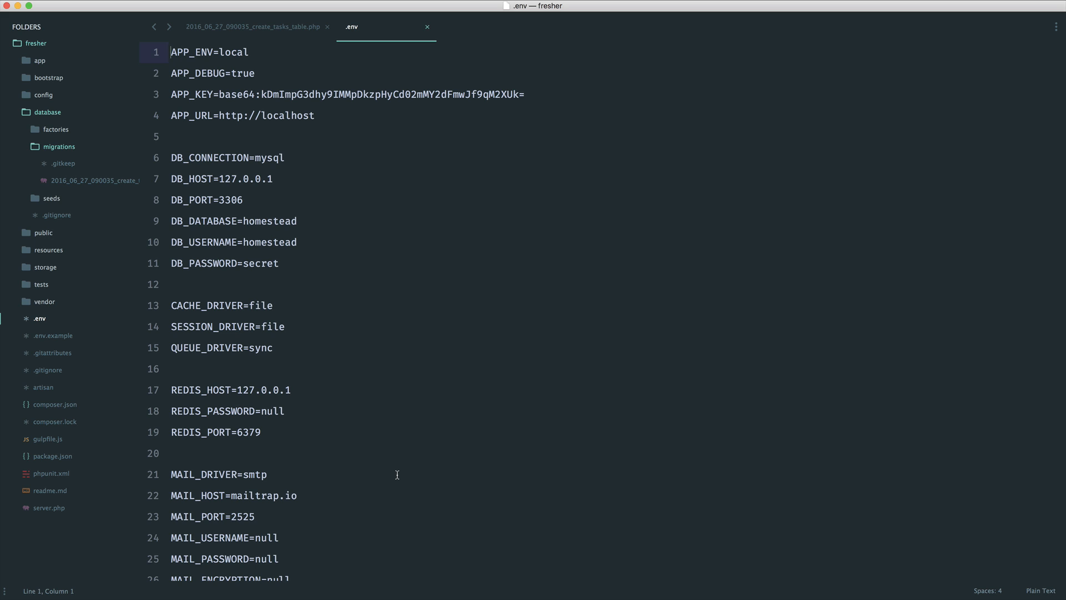
{"action": "mouse_move", "coordinate": [405, 453]}
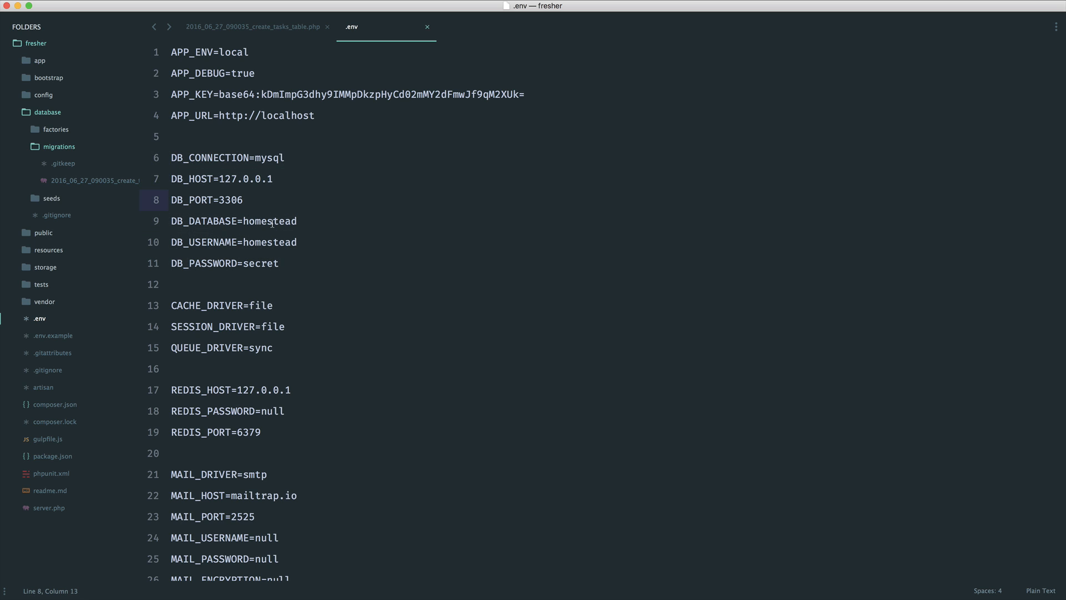
{"action": "type", "text": "fres"}
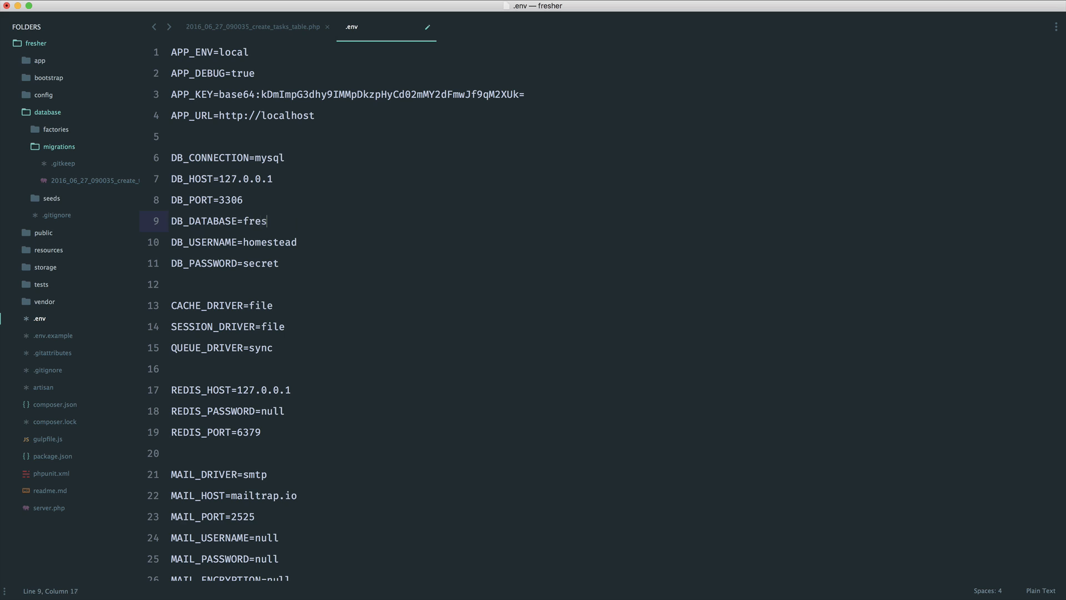
{"action": "type", "text": "her"}
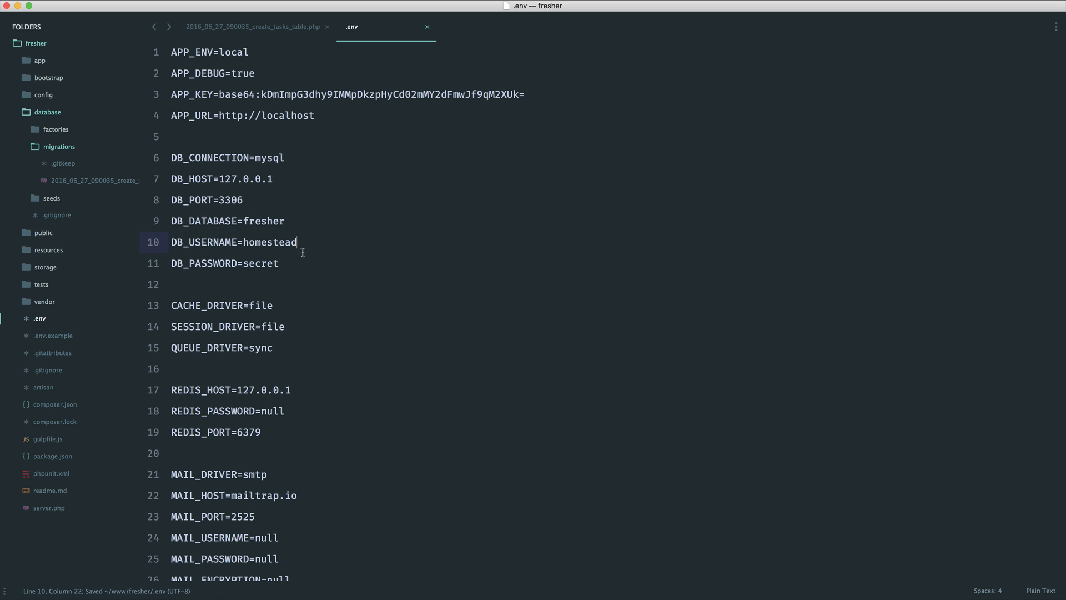
{"action": "left_click", "coordinate": [295, 263]}
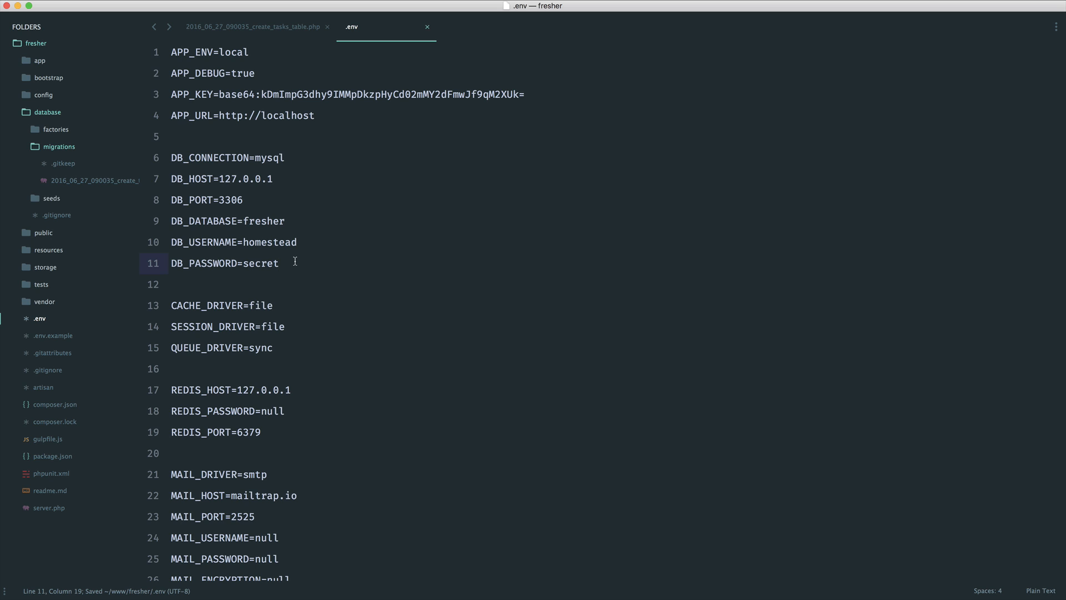
{"action": "double_click", "coordinate": [268, 242]}
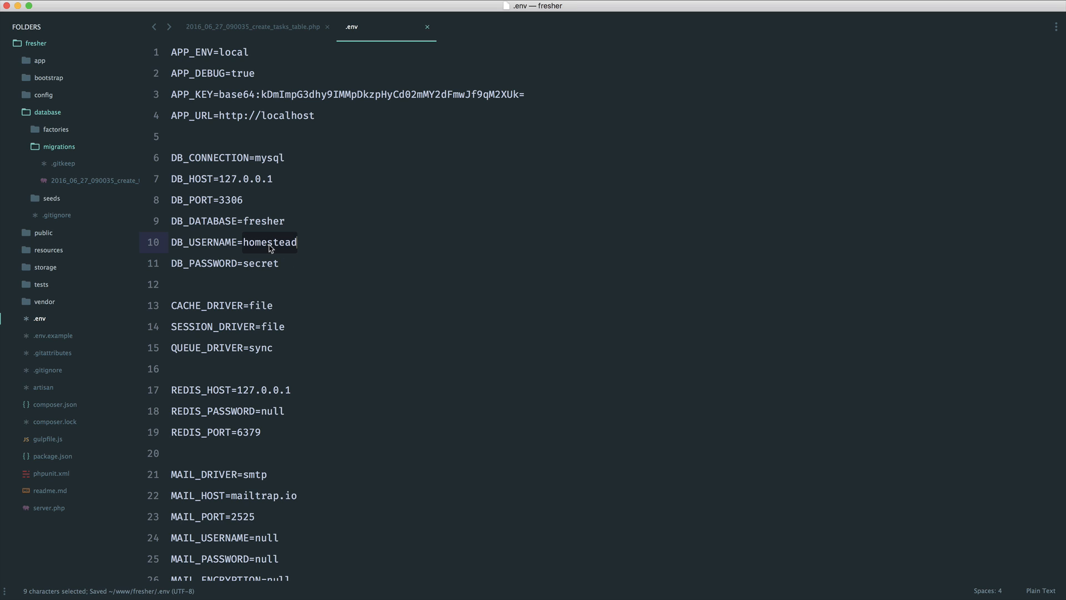
{"action": "type", "text": "root"}
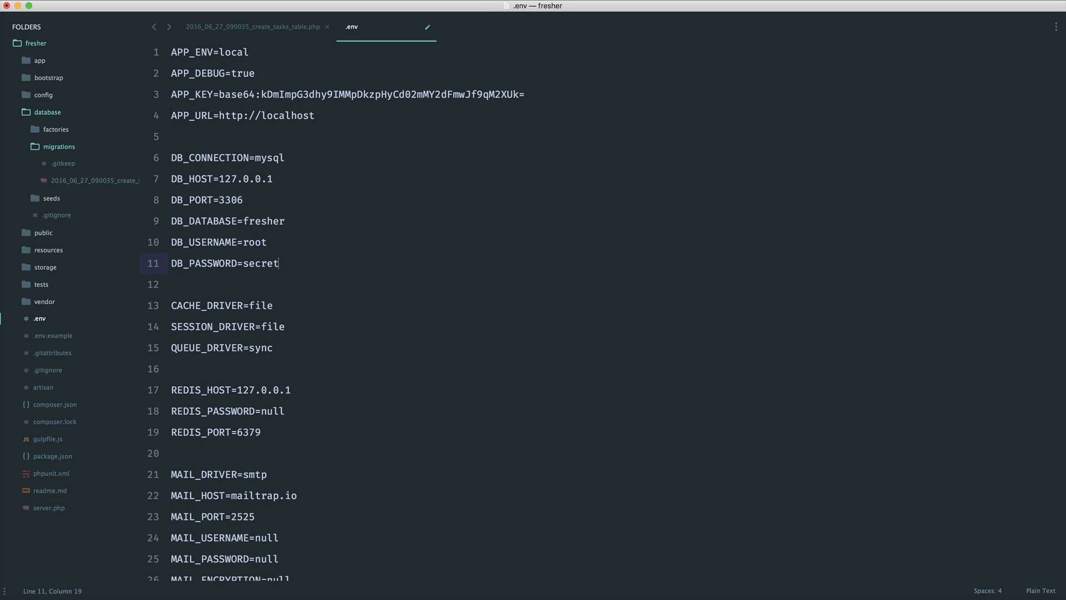
{"action": "type", "text": "root"}
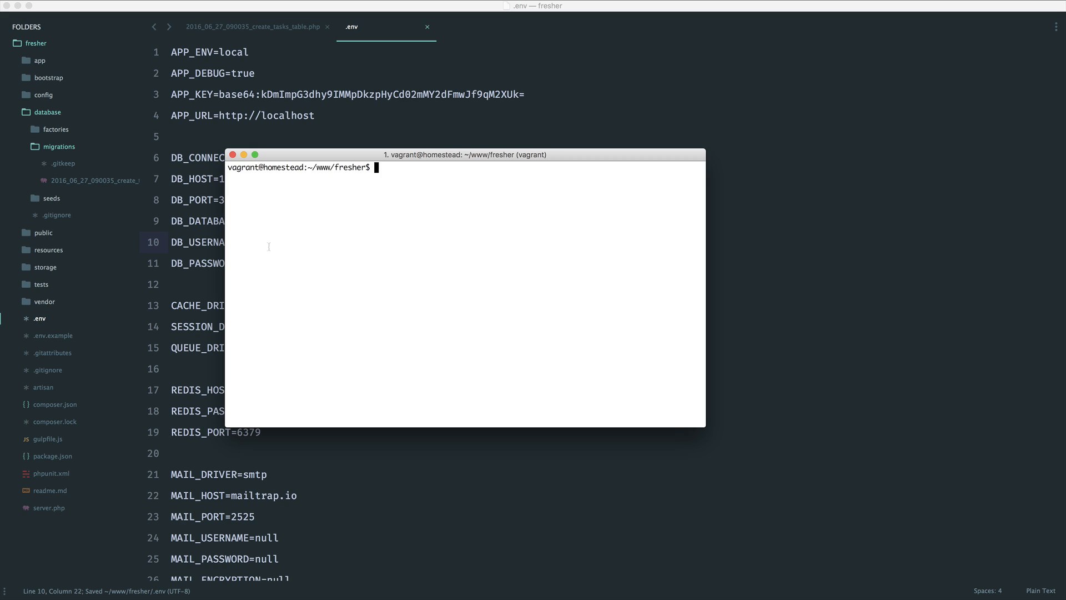
Run 'php artisan migrate' in the vagrant terminal
{"action": "type", "text": "php artisan"}
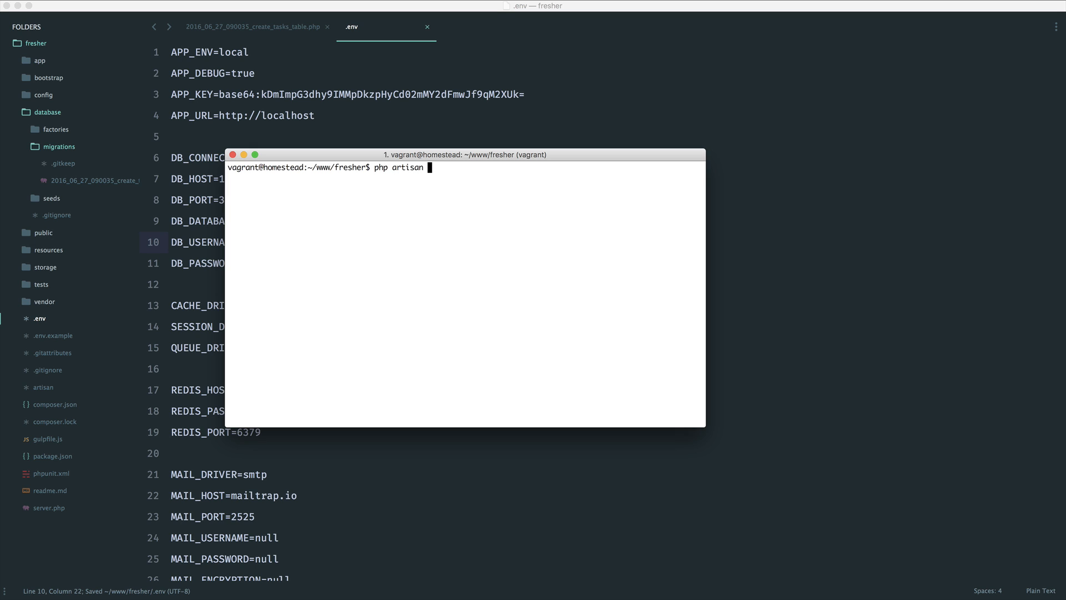
{"action": "type", "text": "migrate"}
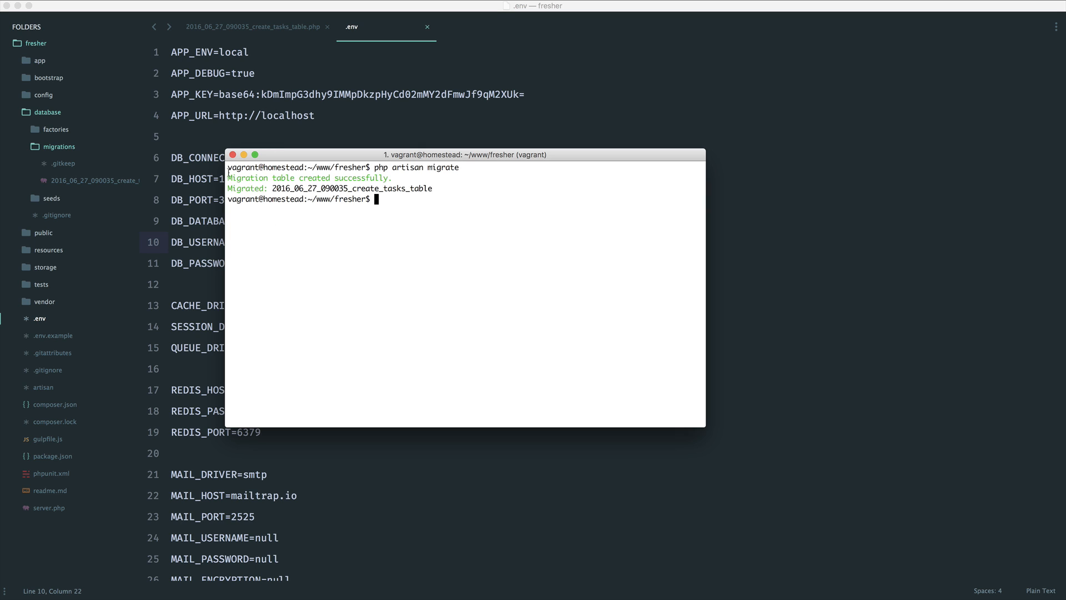
{"action": "left_click_drag", "start_coordinate": [228, 178], "coordinate": [392, 178]}
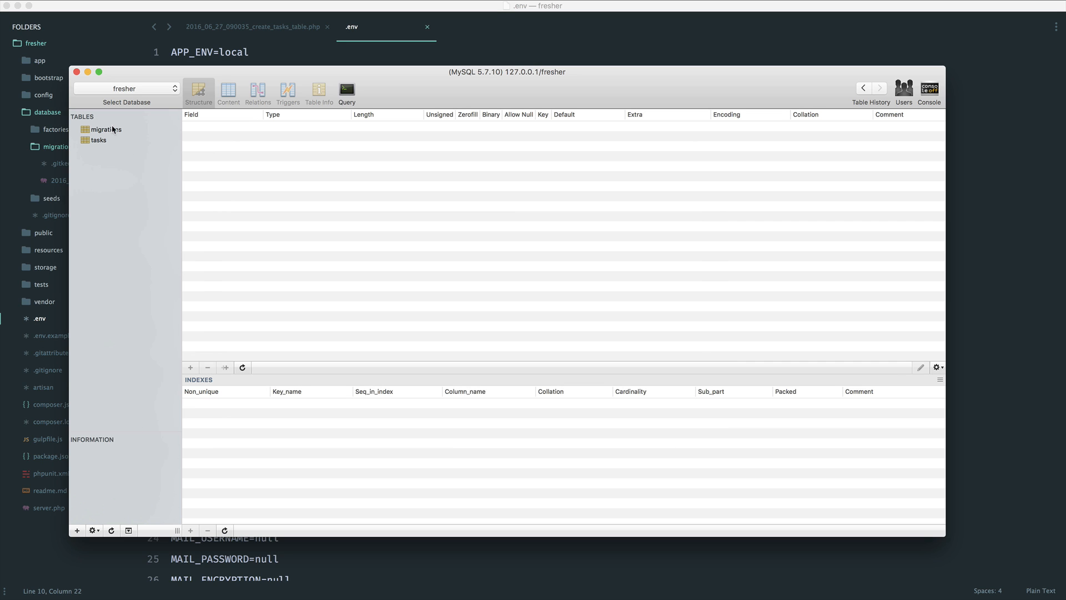
View the migrations table's structure and rows, then the tasks table's rows and columns
{"action": "left_click", "coordinate": [105, 129]}
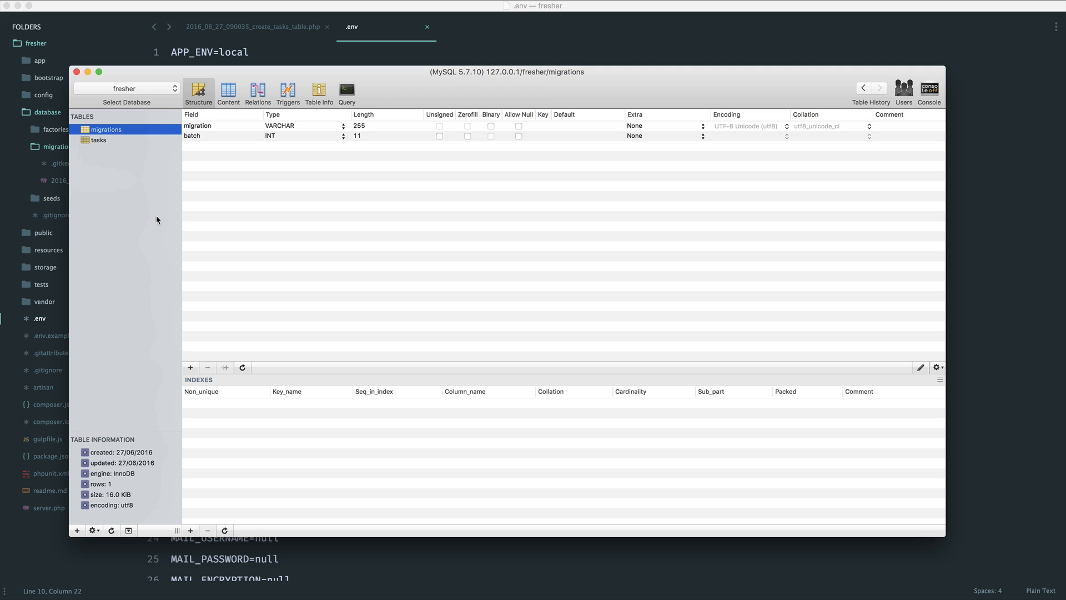
{"action": "left_click", "coordinate": [228, 92]}
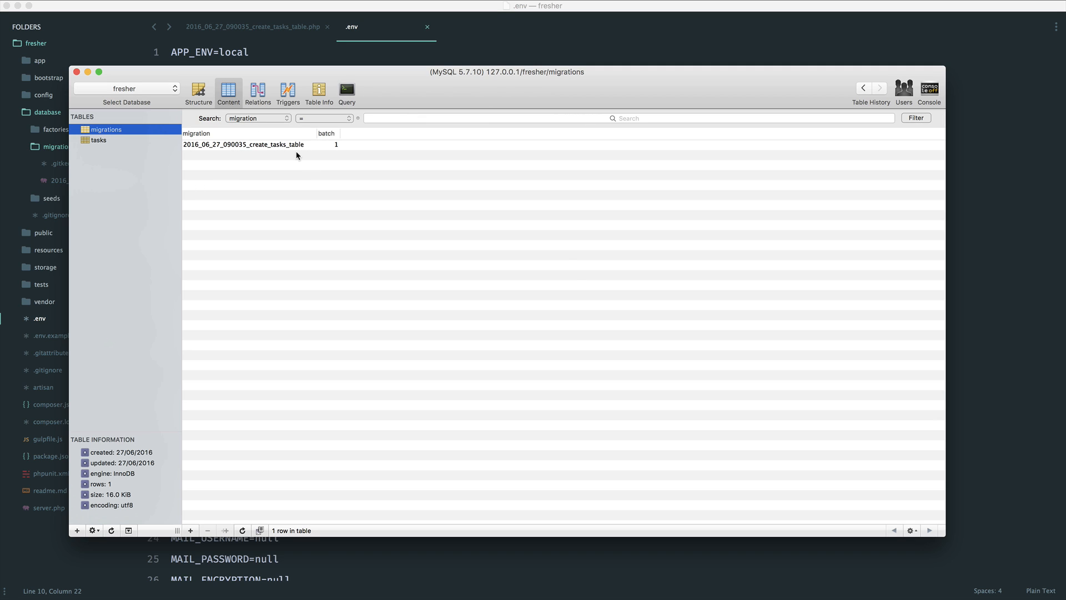
{"action": "left_click", "coordinate": [98, 140]}
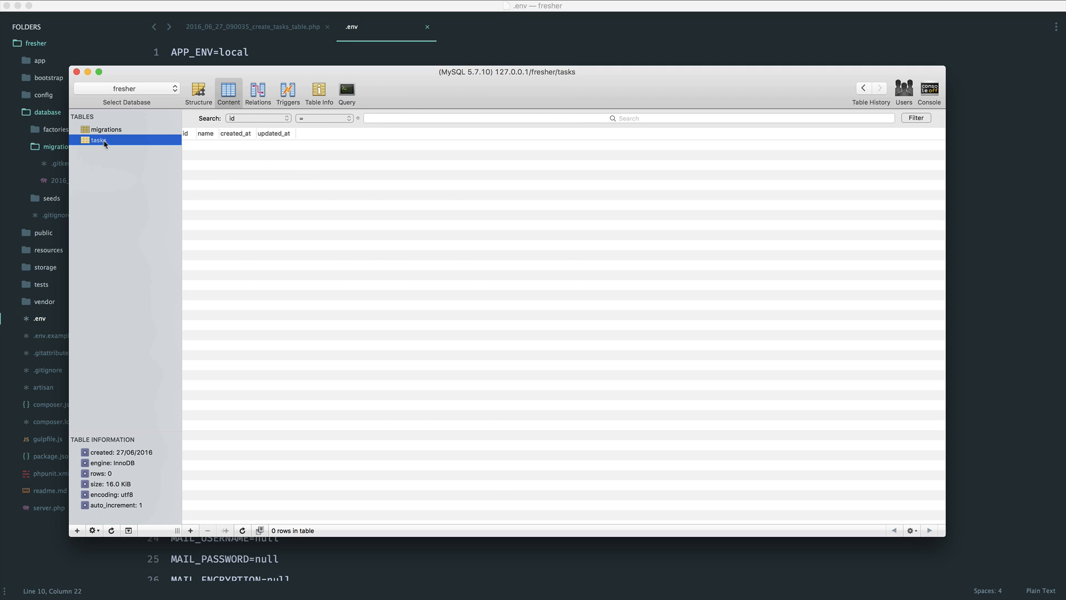
{"action": "left_click", "coordinate": [199, 92]}
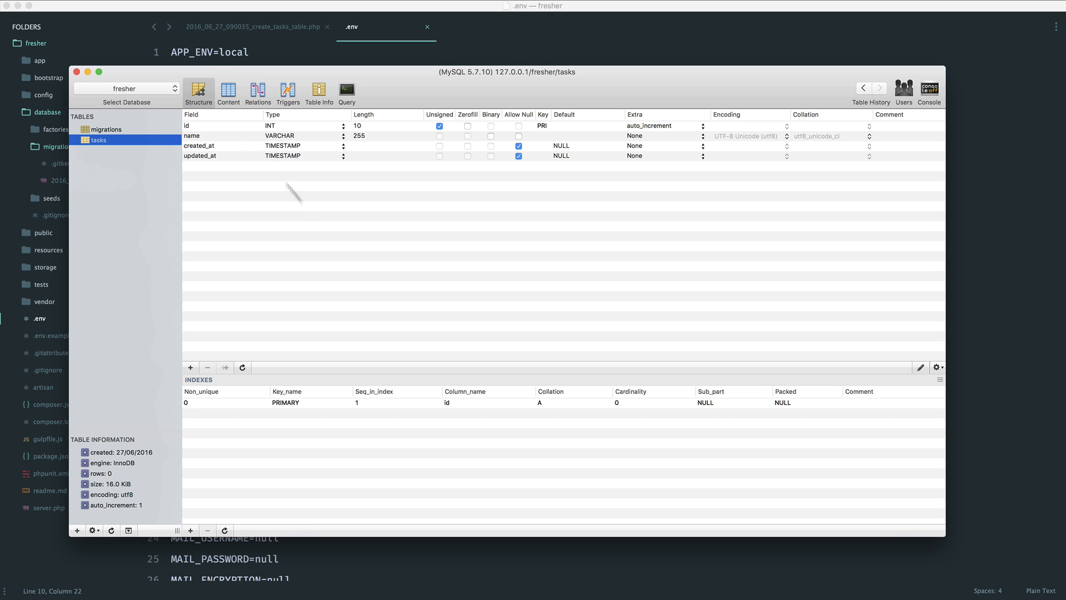
{"action": "left_click", "coordinate": [199, 146]}
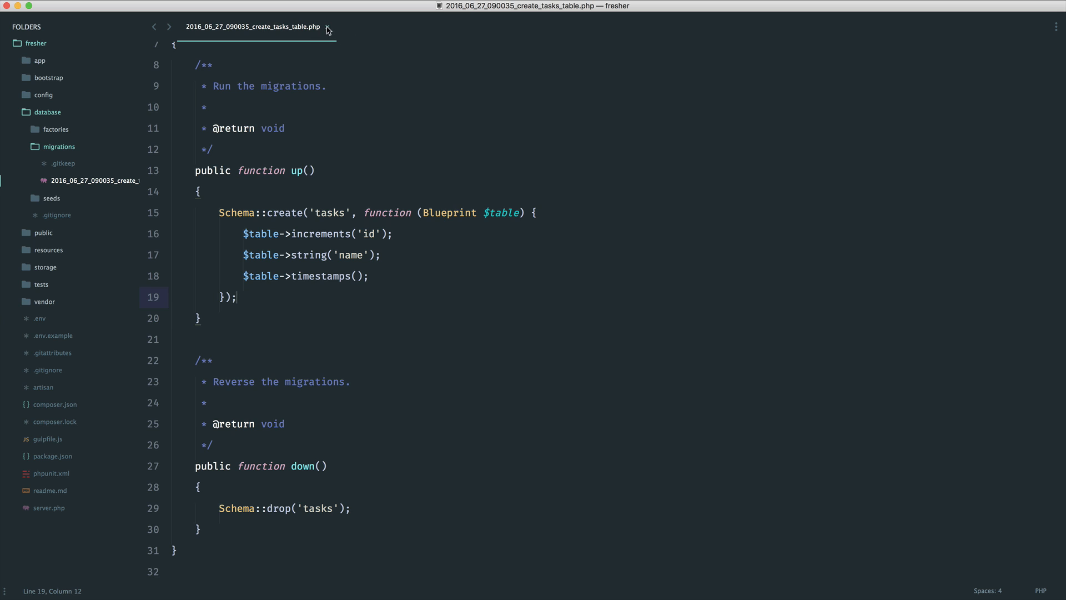
Close the tasks migration tab, collapse database, expand app and open User.php
{"action": "left_click", "coordinate": [327, 30]}
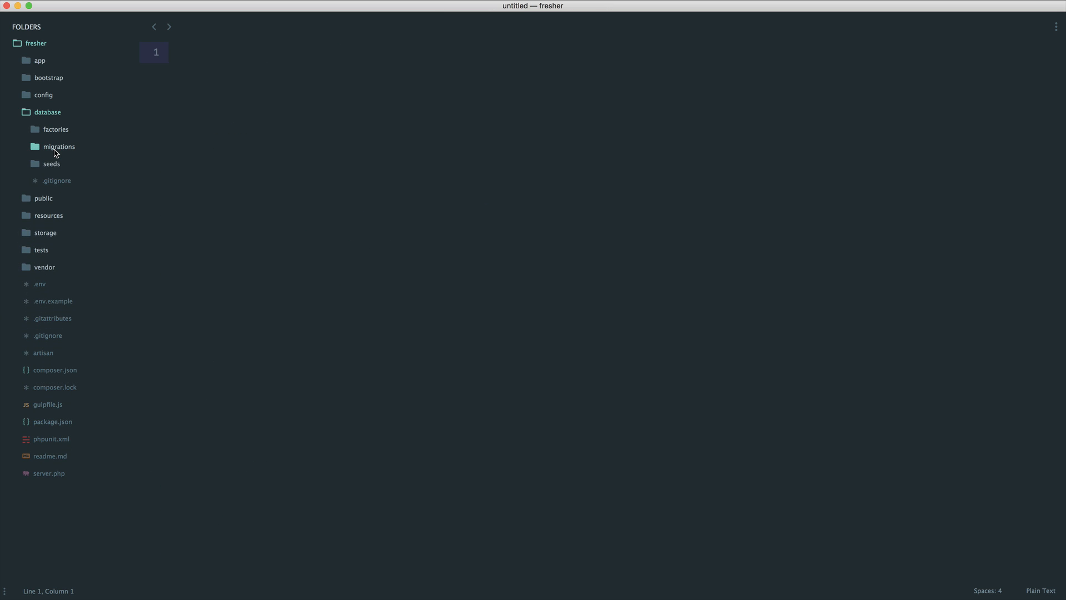
{"action": "left_click", "coordinate": [47, 111]}
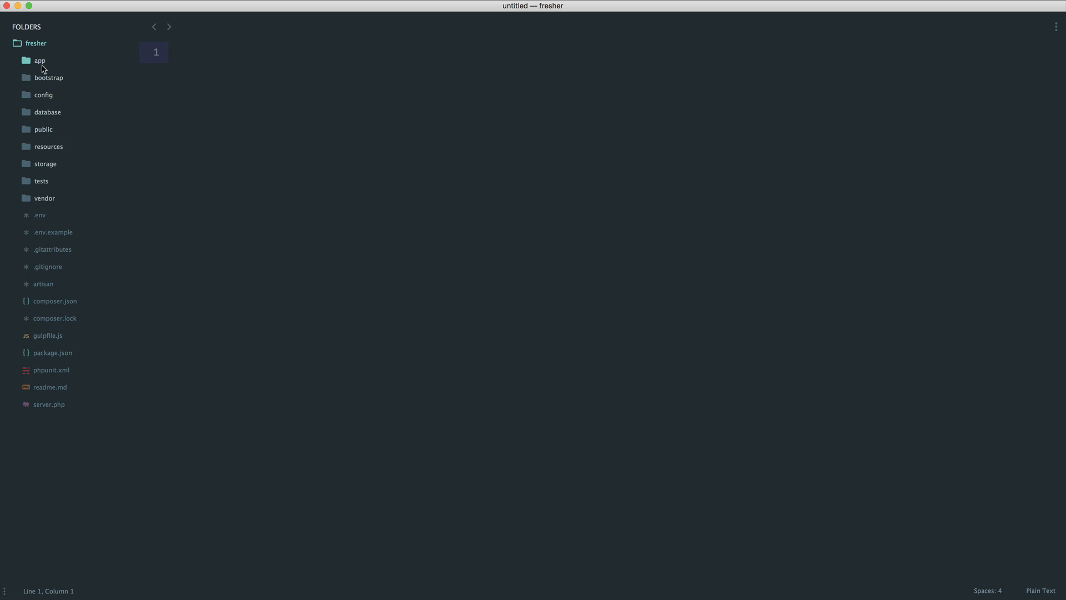
{"action": "left_click", "coordinate": [40, 60]}
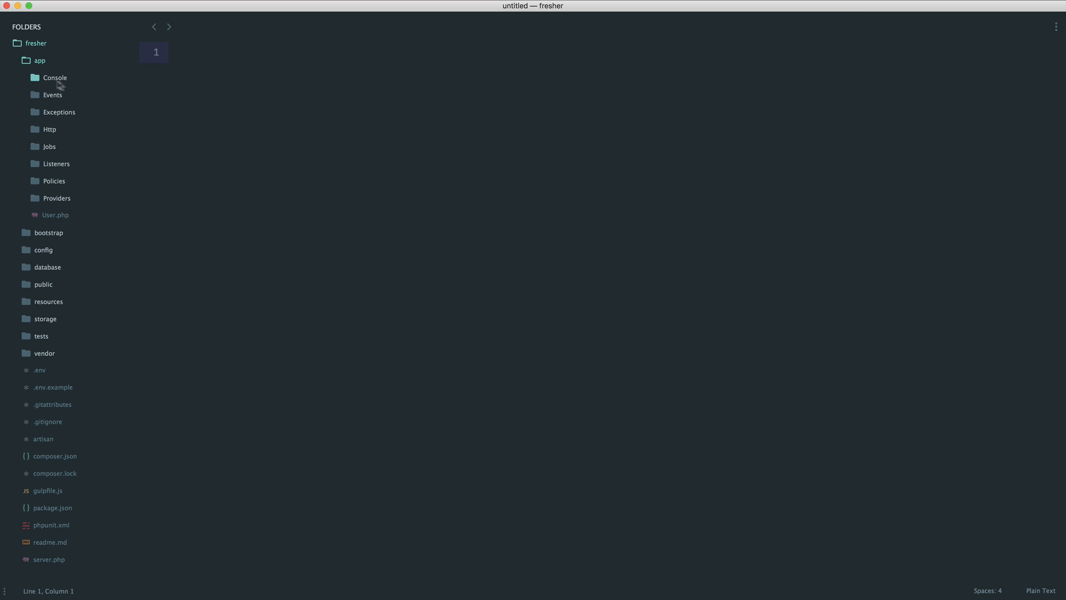
{"action": "left_click", "coordinate": [54, 77]}
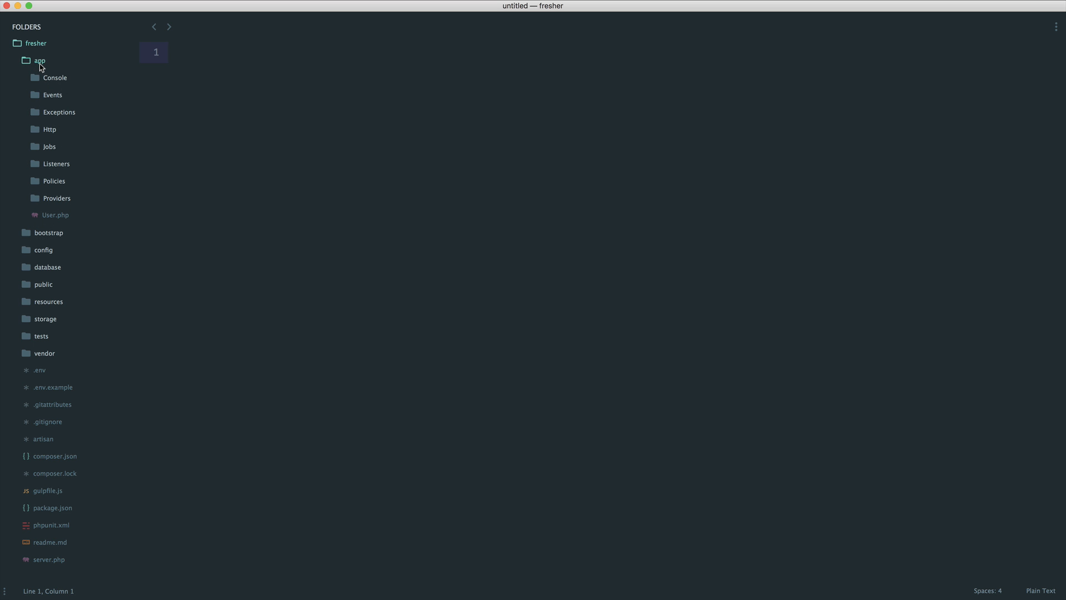
{"action": "mouse_move", "coordinate": [56, 214]}
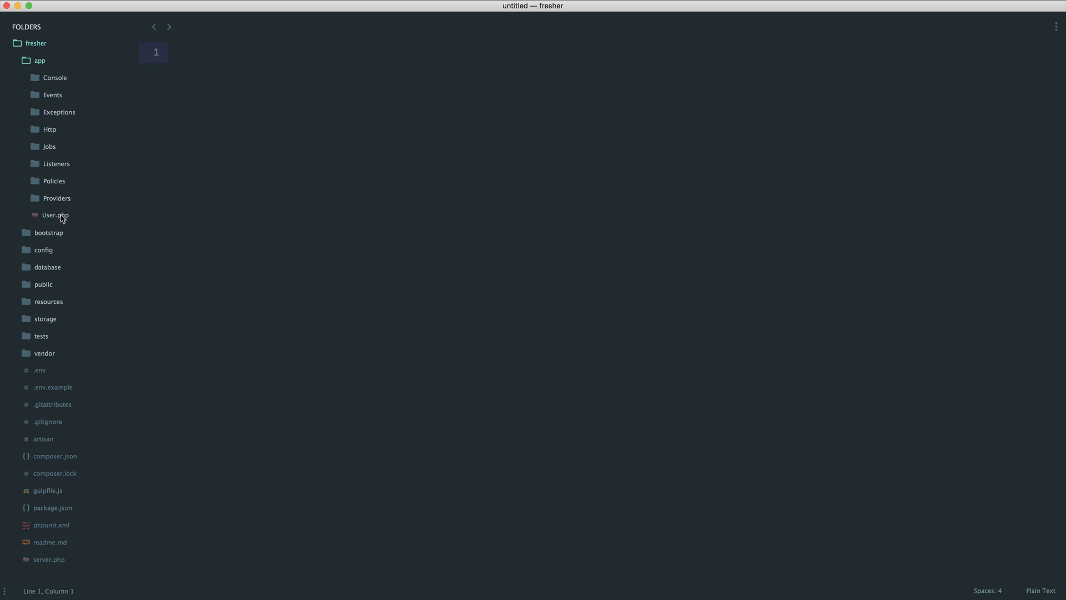
{"action": "left_click", "coordinate": [55, 215]}
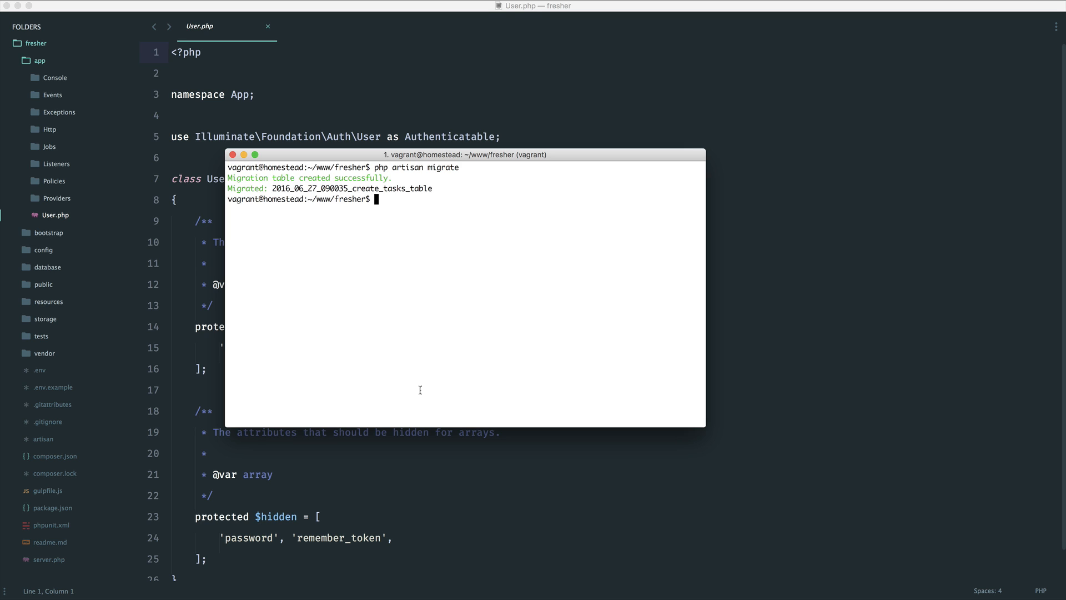
Run php artisan make:model Task in the terminal to create app/Task.php
{"action": "type", "text": "php artisan make:model Ta"}
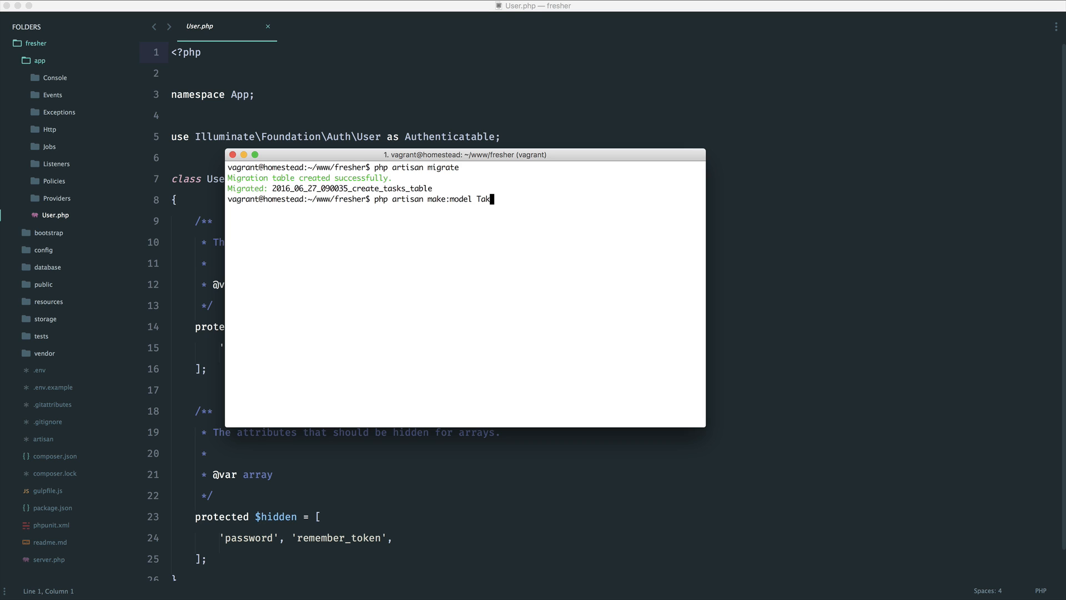
{"action": "type", "text": "k"}
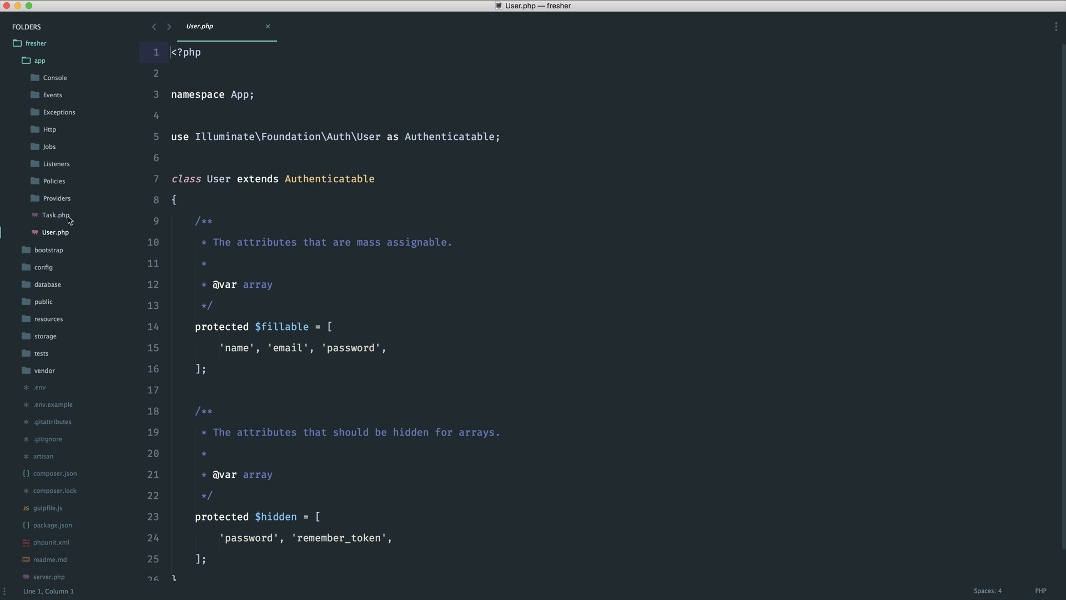
Open Task.php from the sidebar and sketch a Task::create(['name' => 'Learn Lar…']) example
{"action": "left_click", "coordinate": [56, 216]}
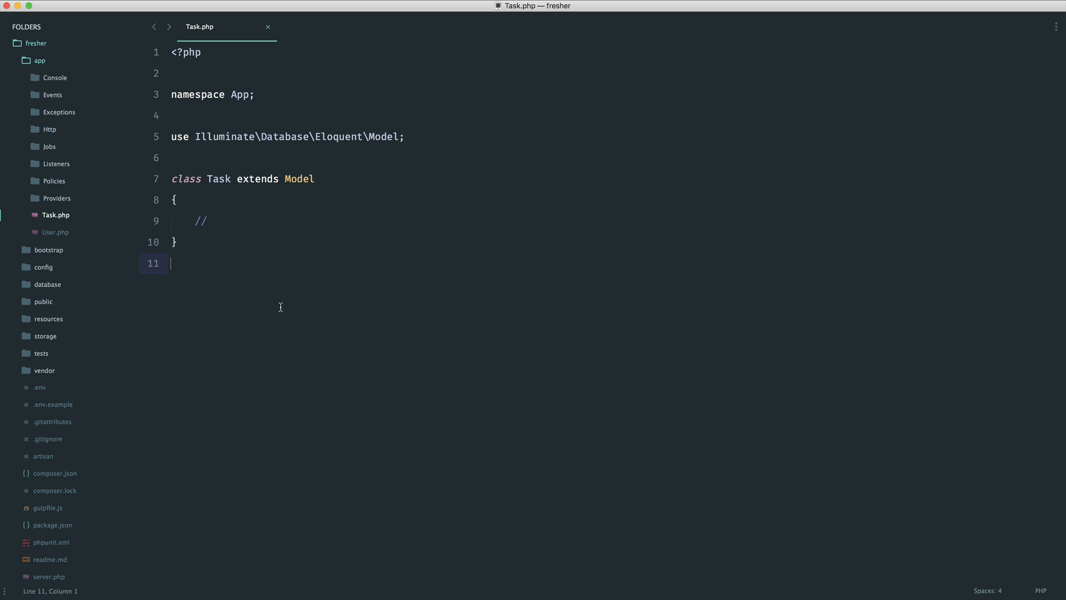
{"action": "type", "text": "Tas"}
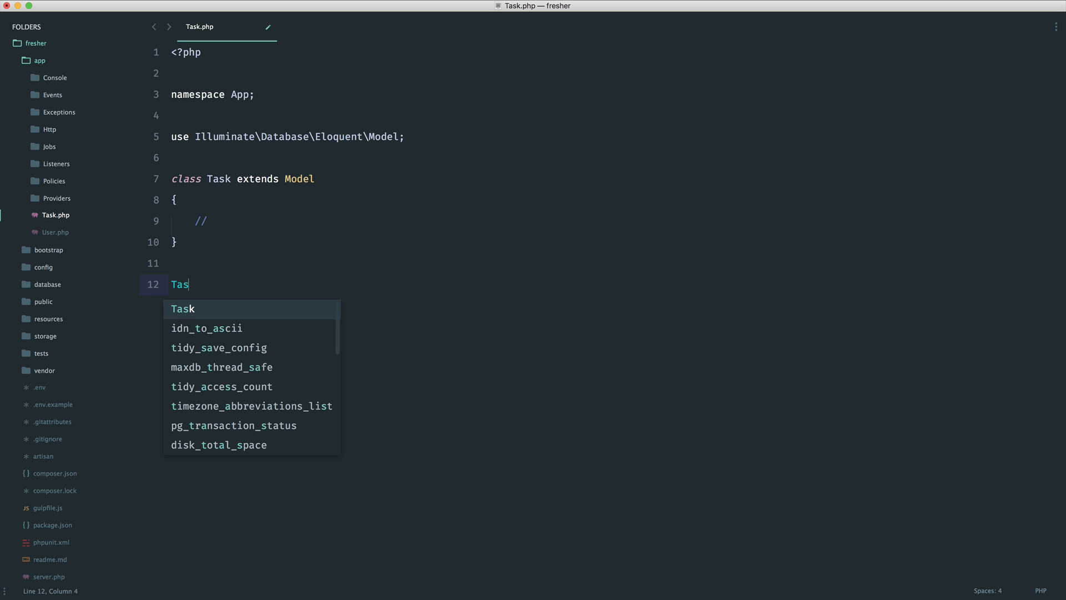
{"action": "type", "text": "k::create()"}
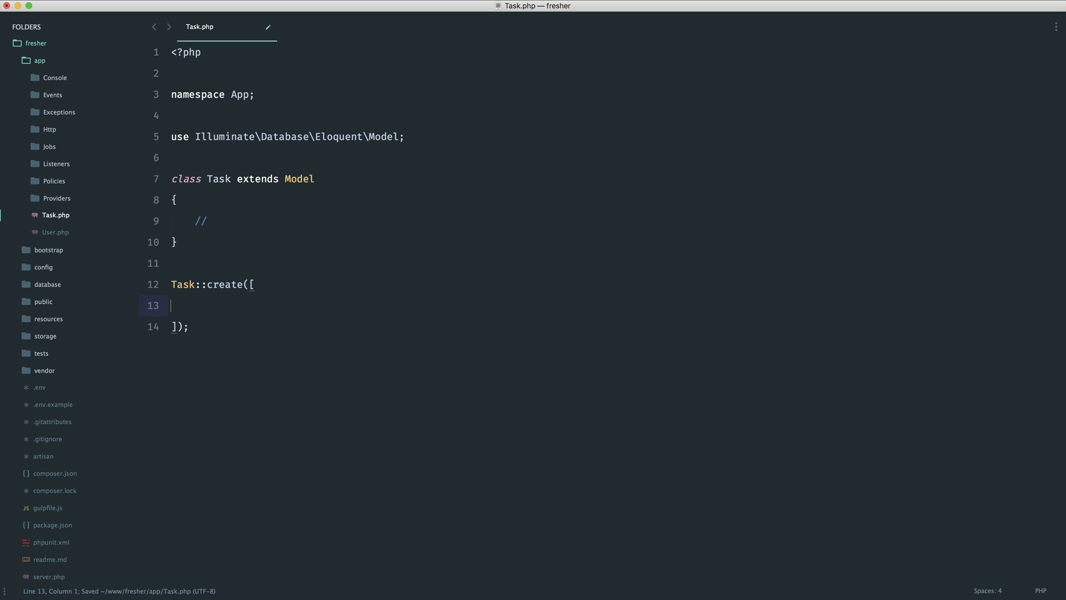
{"action": "type", "text": "'name' =>"}
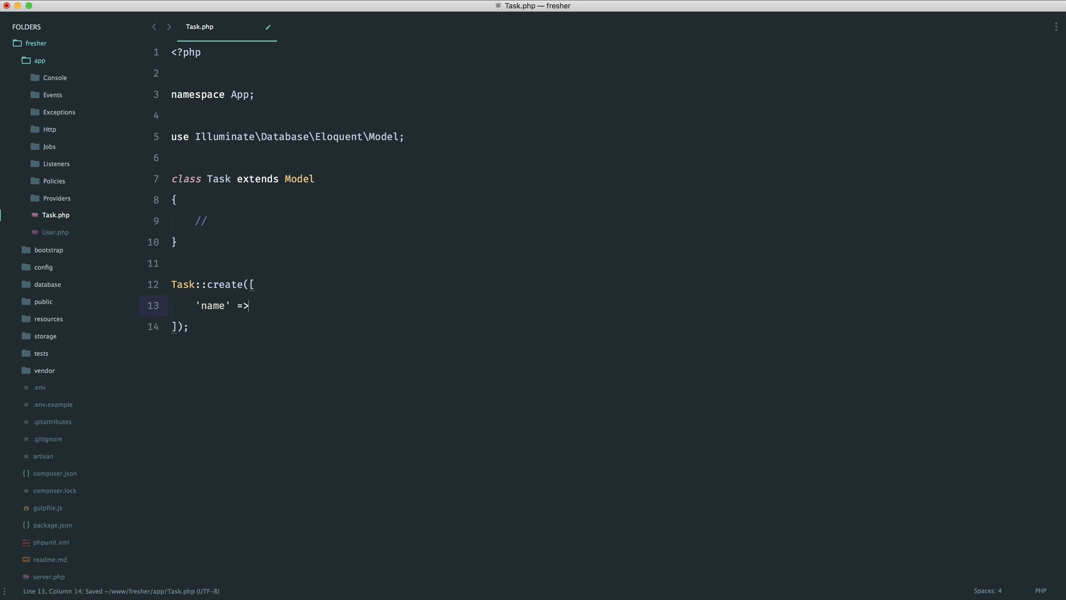
{"action": "type", "text": "'Learn Lar'"}
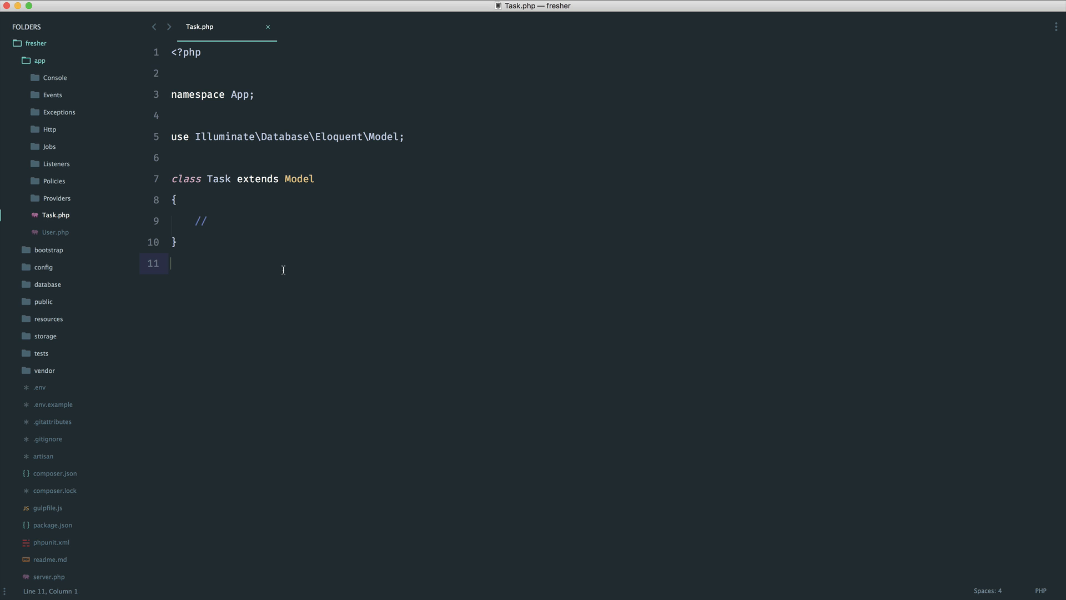
{"action": "mouse_move", "coordinate": [282, 269]}
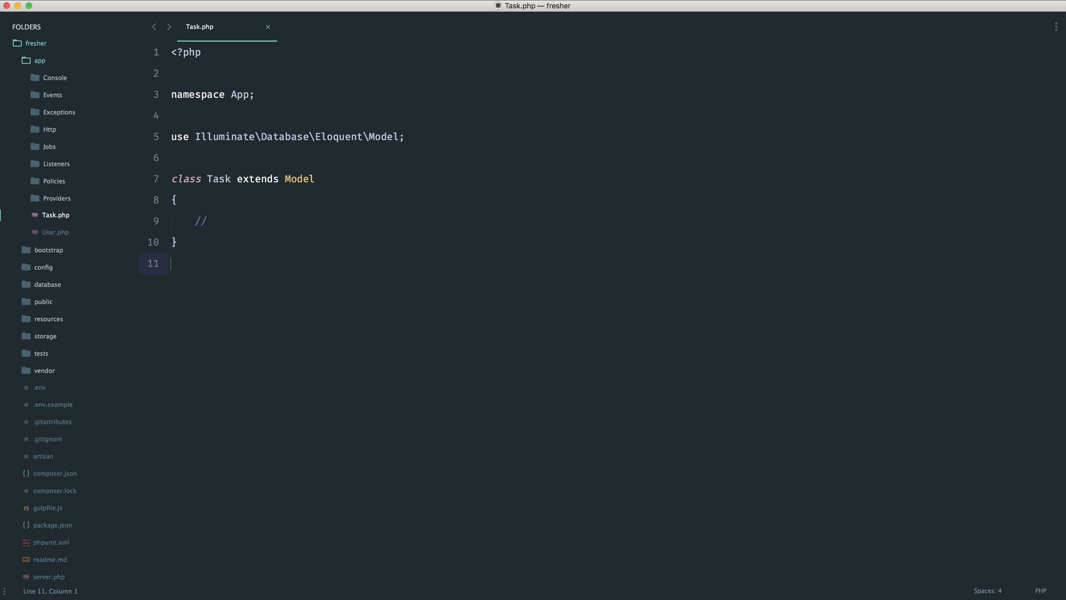